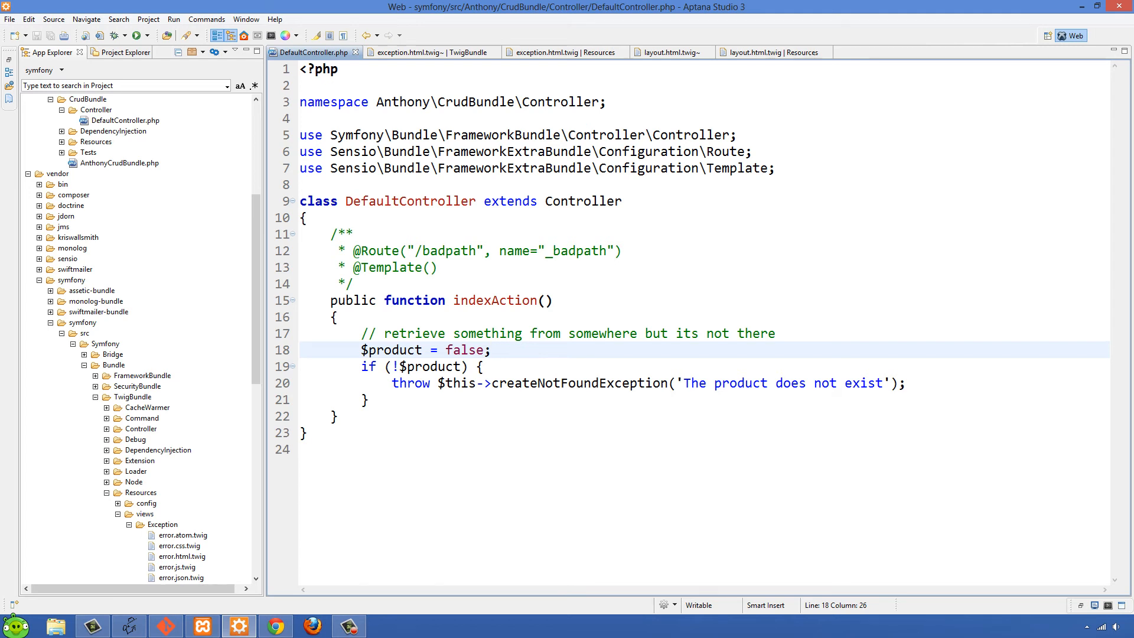
Browse vendor/symfony into TwigBundle/Resources/views/Exception and bring up exception.html.twig.
left_click(461, 250)
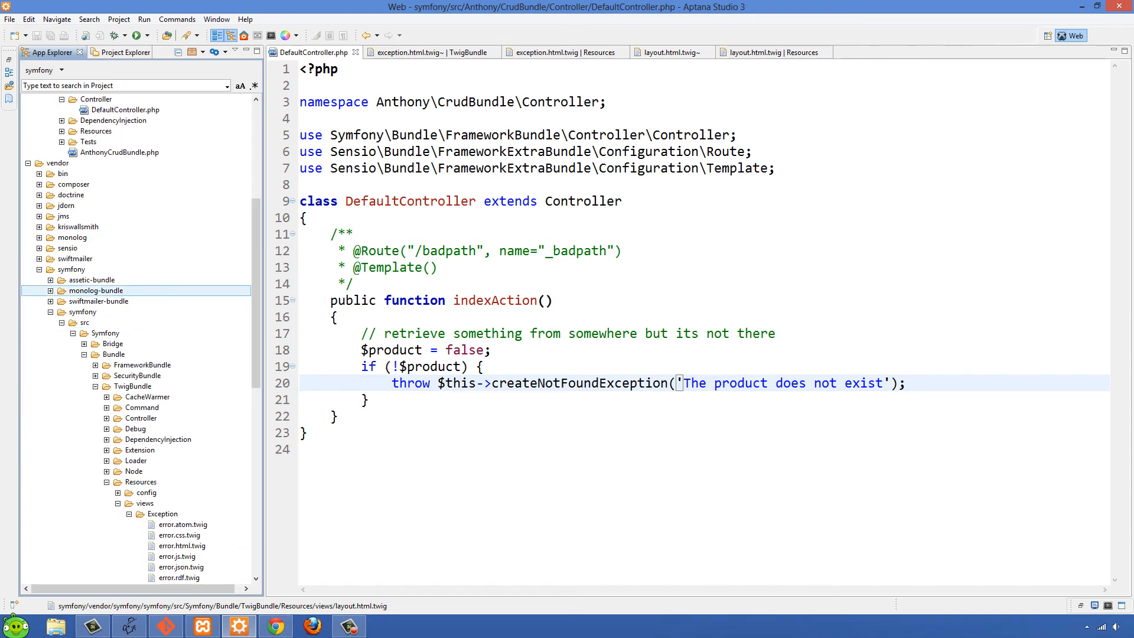
left_click(85, 323)
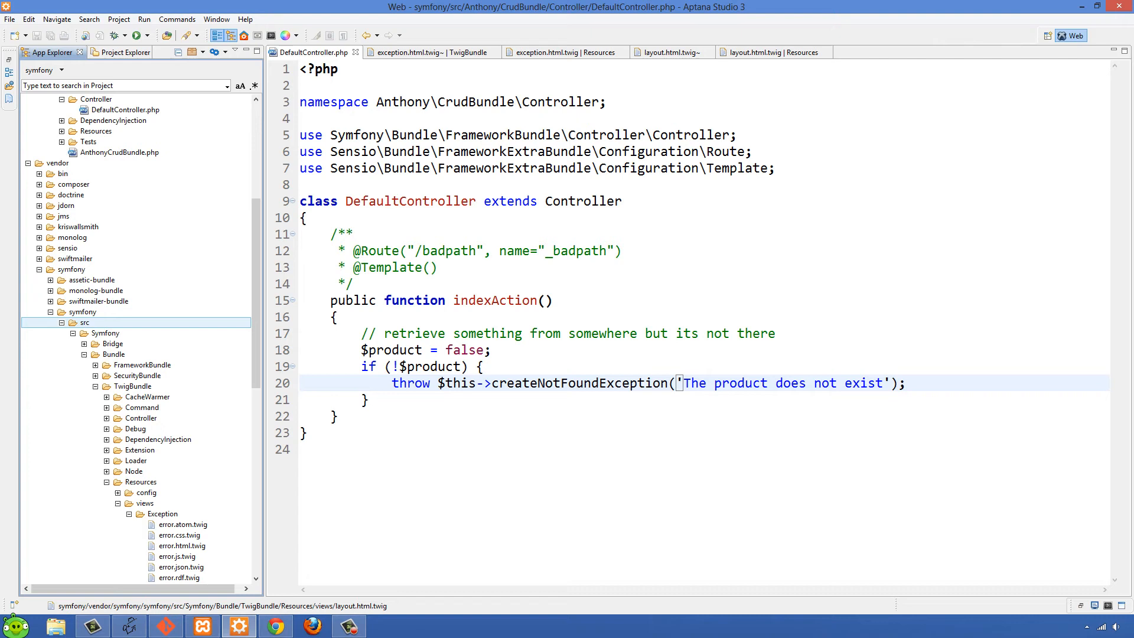
left_click(105, 333)
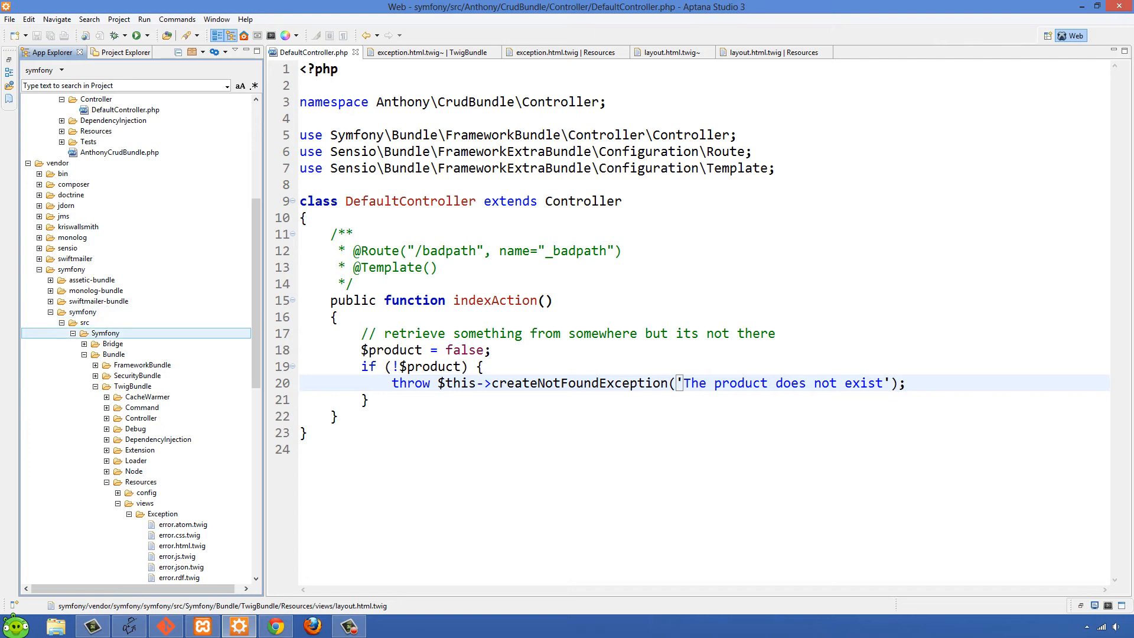
left_click(114, 344)
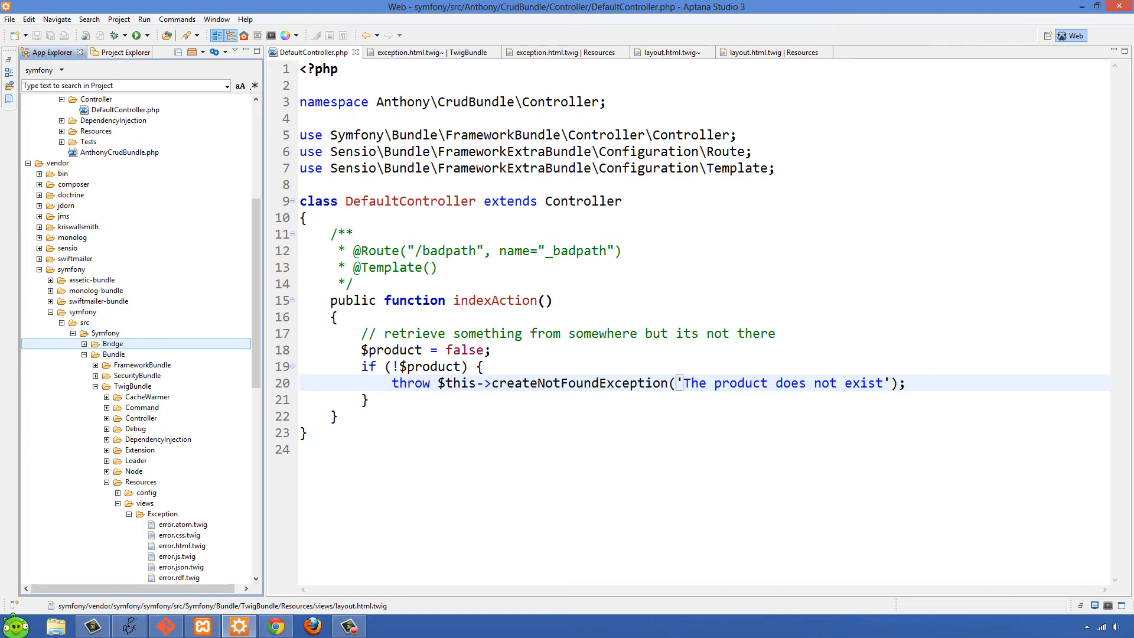
left_click(131, 387)
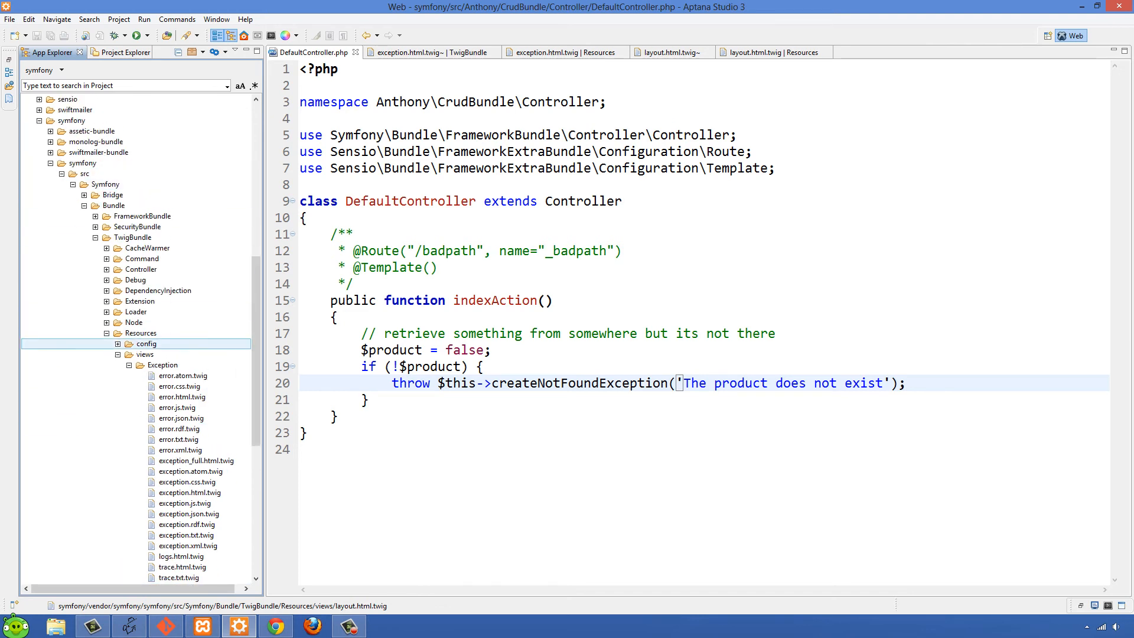
left_click(135, 322)
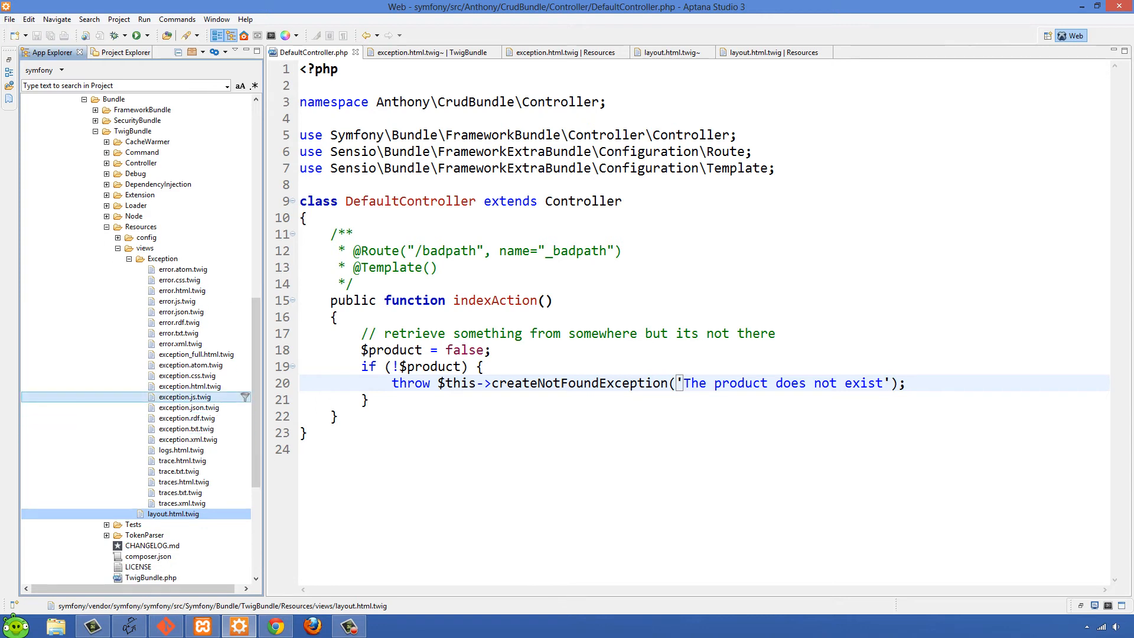
left_click(576, 52)
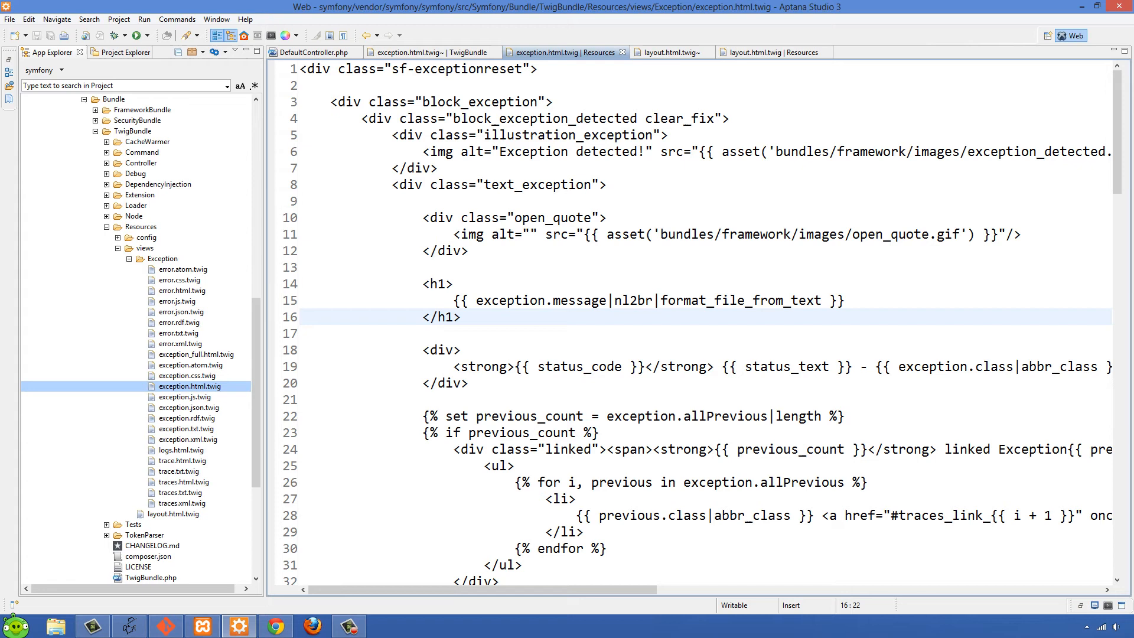
Show the /badpath page with 'The product does not exist' 404 Not Found in Chrome.
left_click(644, 151)
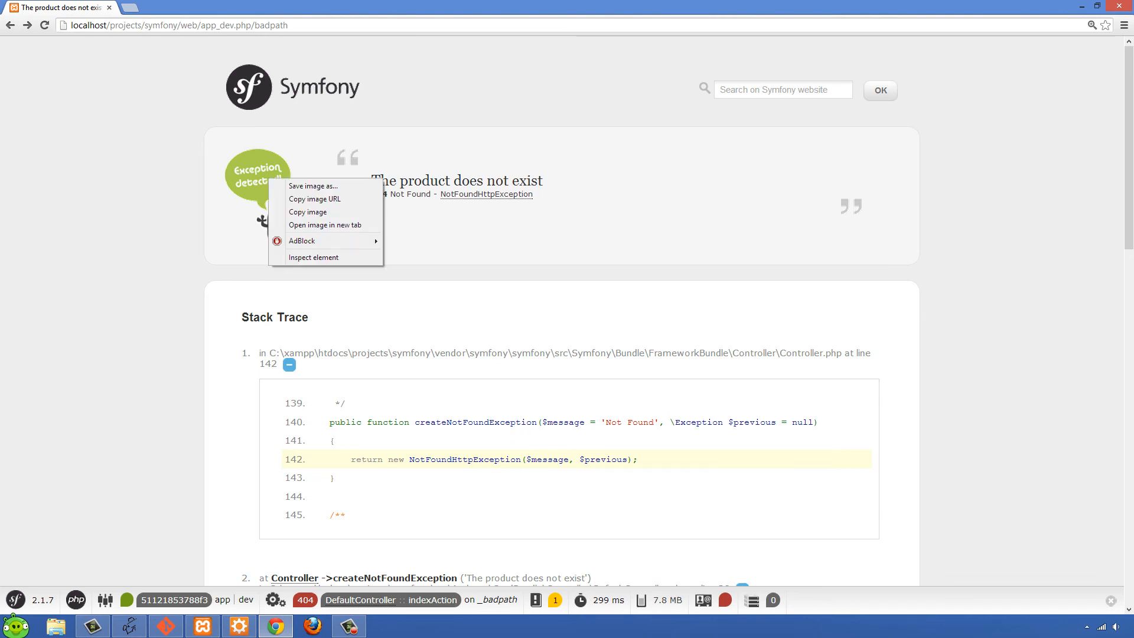
Return to exception.html.twig in Aptana at the 'Exception detected!' image line.
left_click(313, 258)
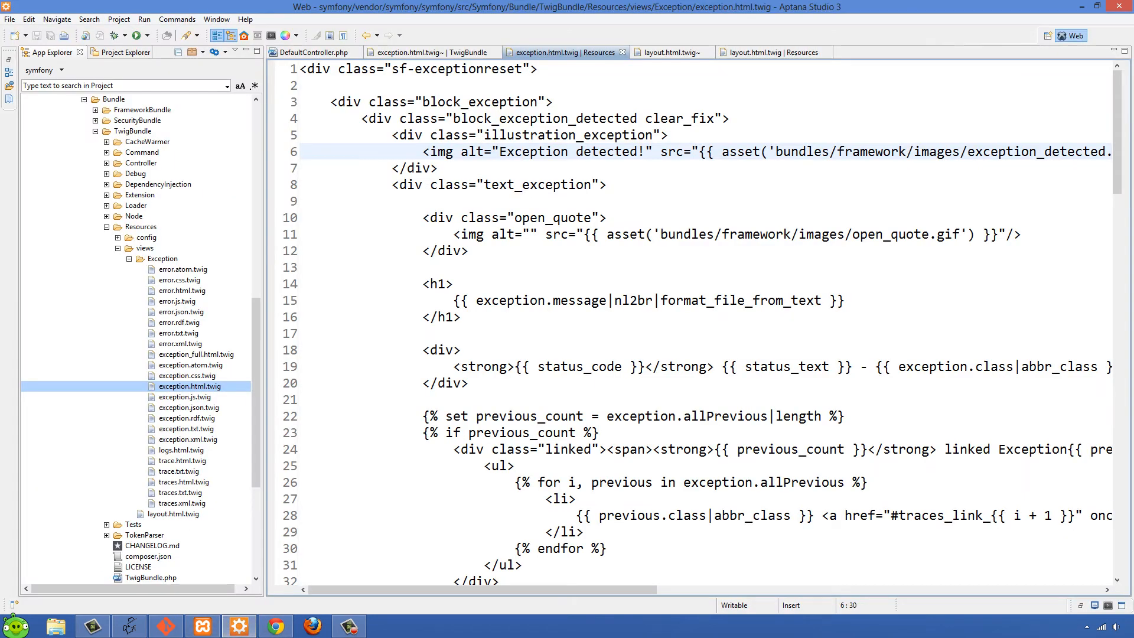
Change the image alt text to 'Exception detected!!!' and save the template.
type("!")
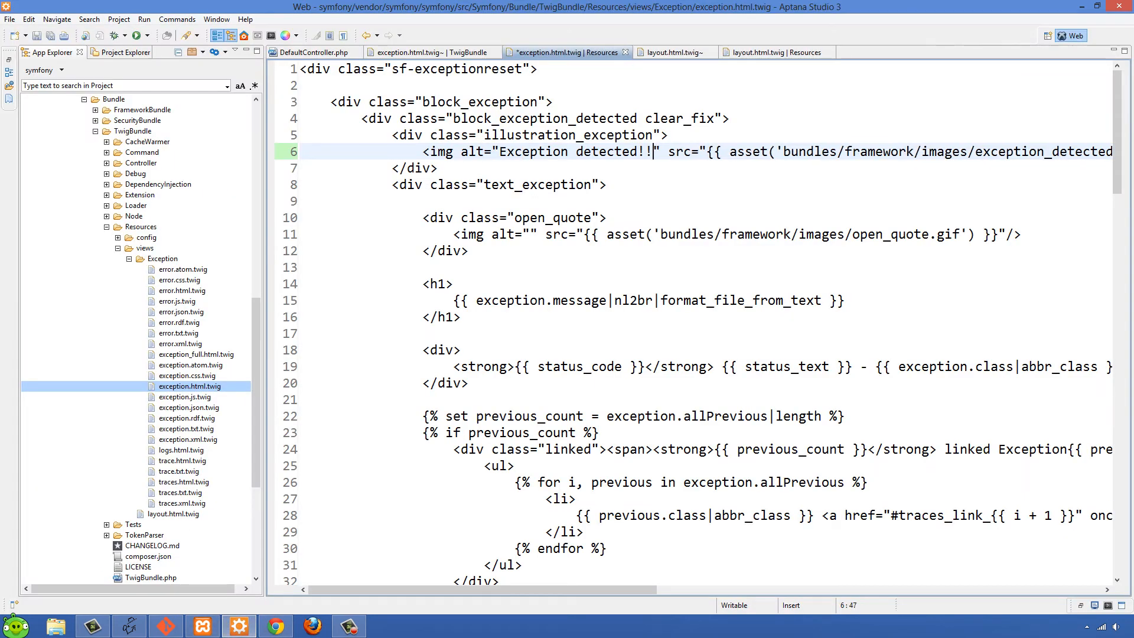
type("!")
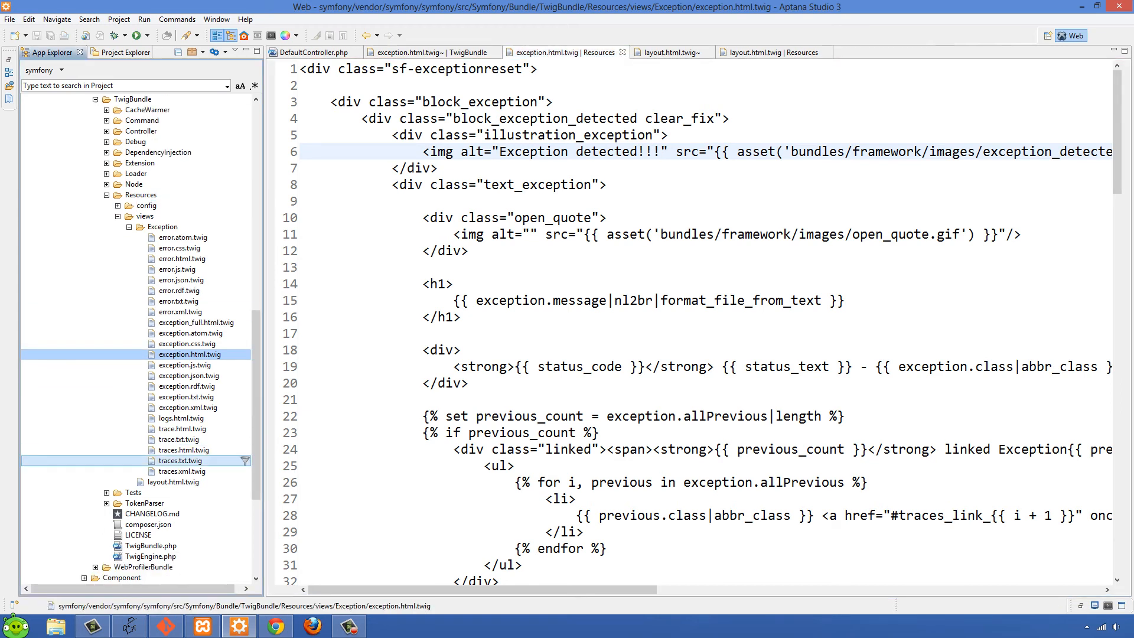
Review traces, error, exception.css and exception templates, then show layout.html.twig.
left_click(173, 482)
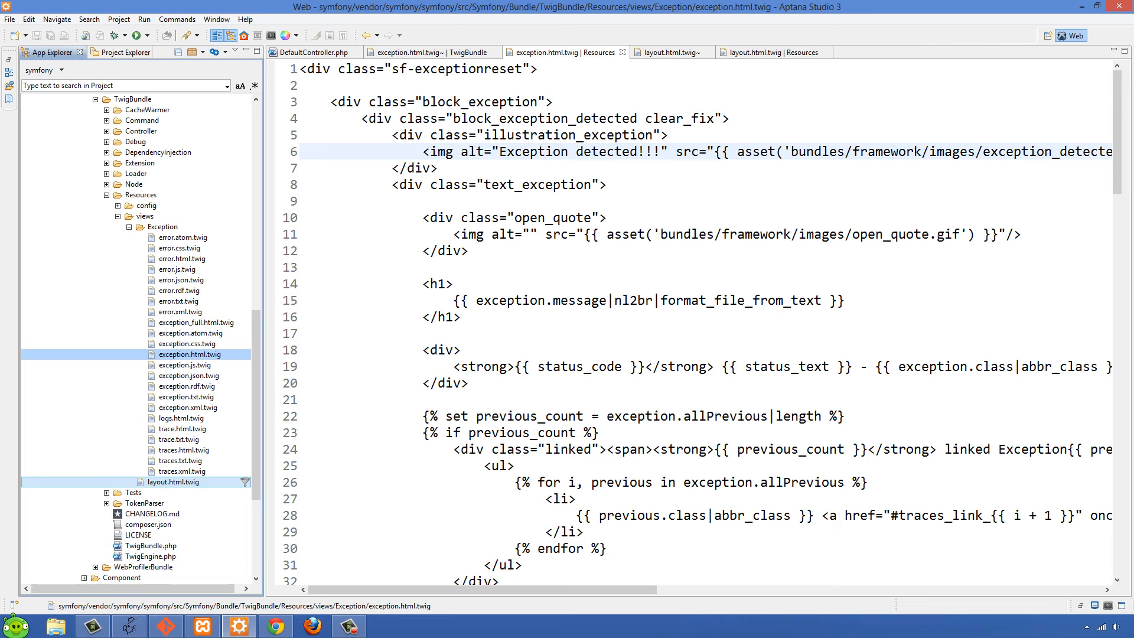
left_click(183, 449)
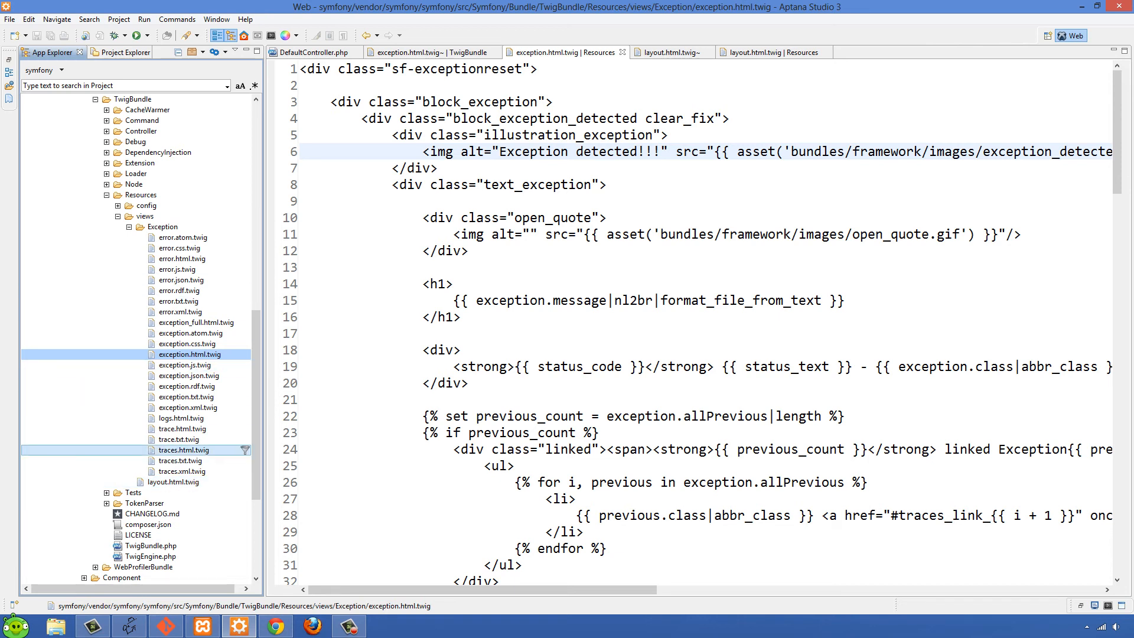
left_click(146, 216)
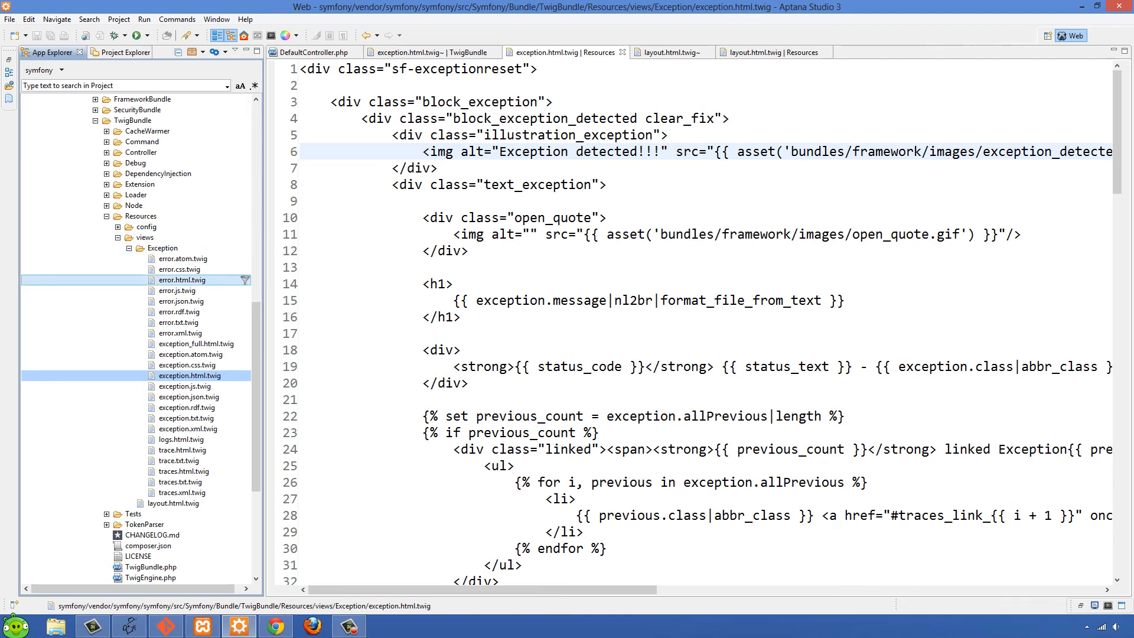
left_click(142, 216)
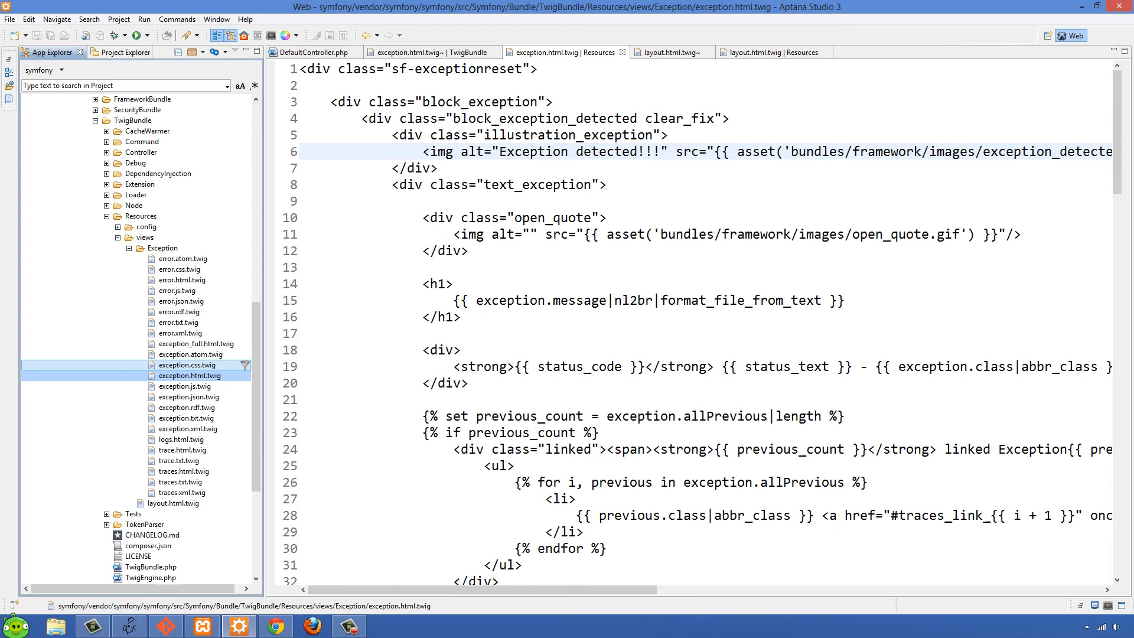
left_click(189, 376)
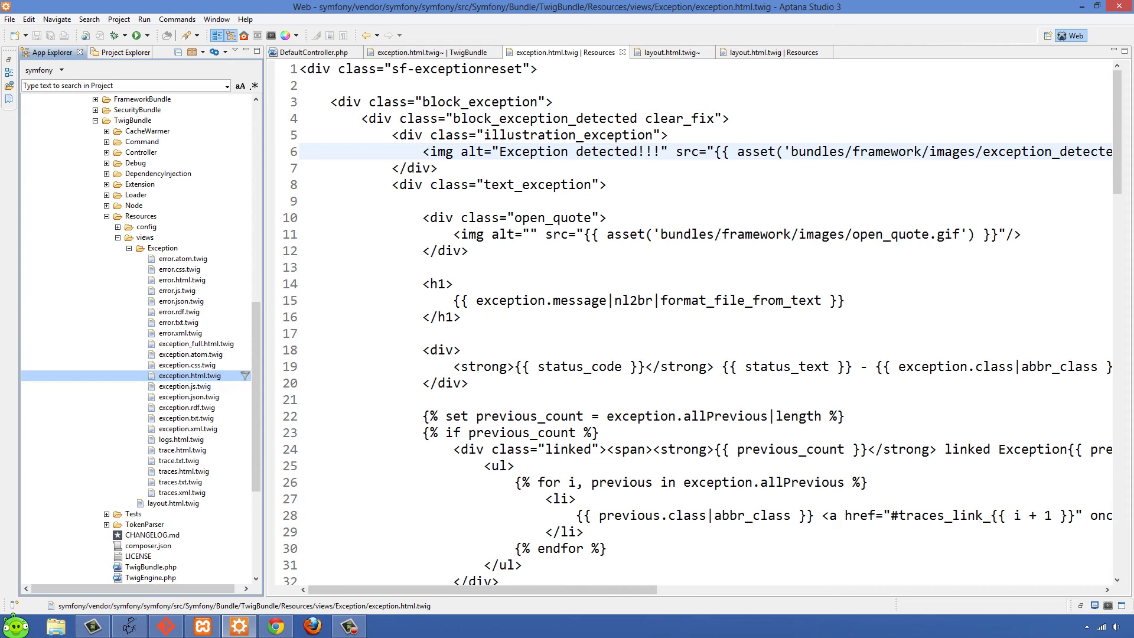
left_click(186, 418)
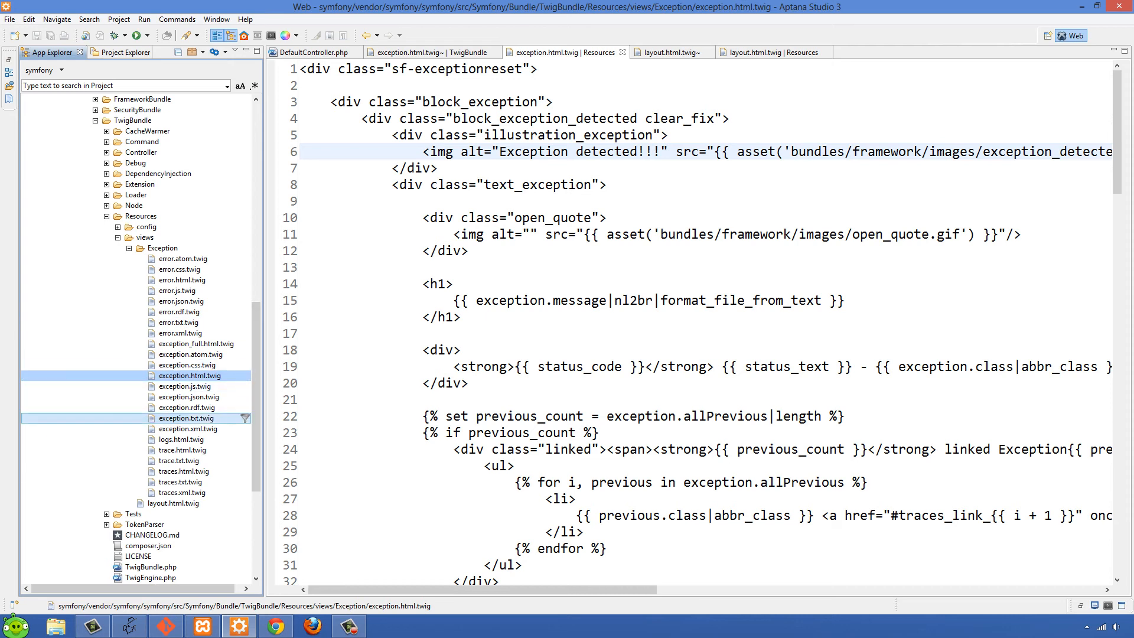
left_click(773, 52)
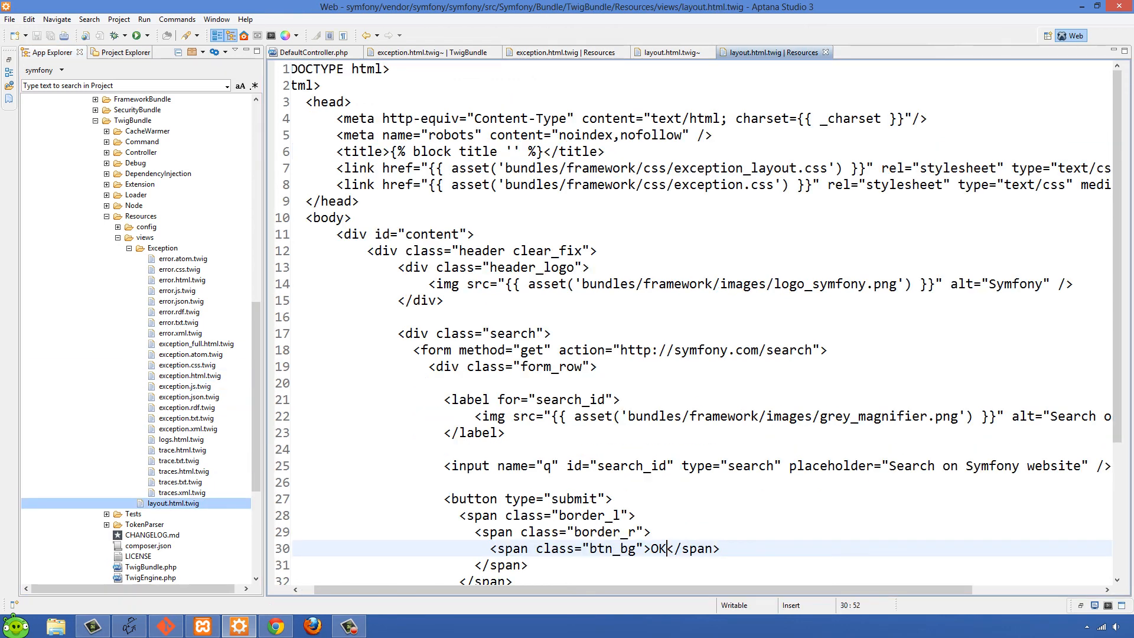
Scroll App Explorer to app/Resources/TwigBundle/views with the copied exception and layout overrides.
scroll("down", 3)
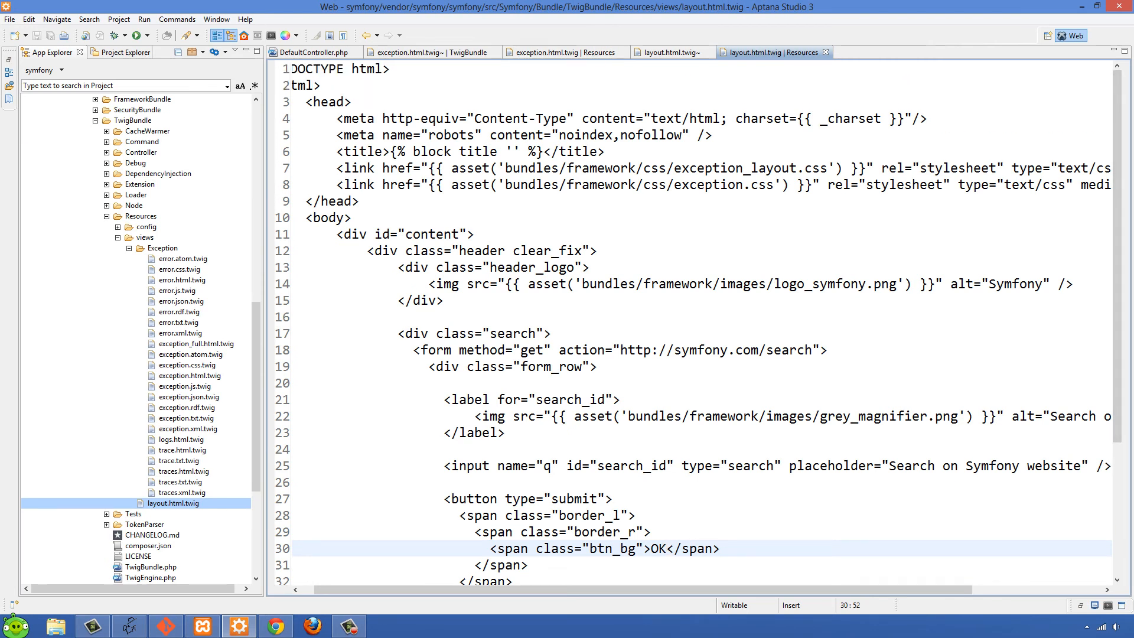
left_click(539, 151)
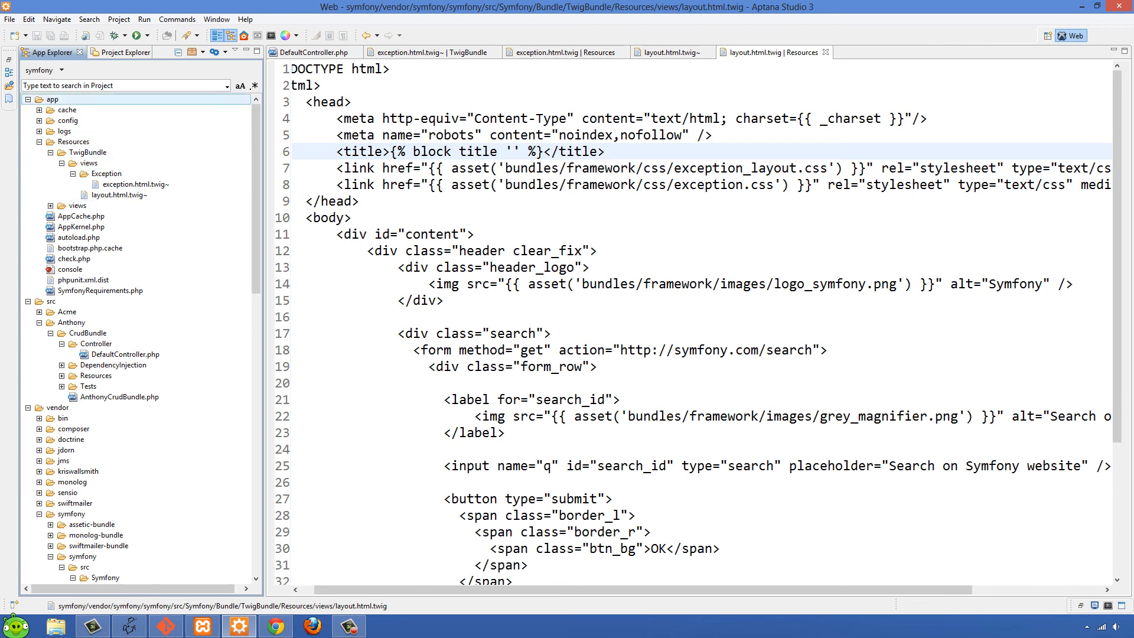
left_click(73, 142)
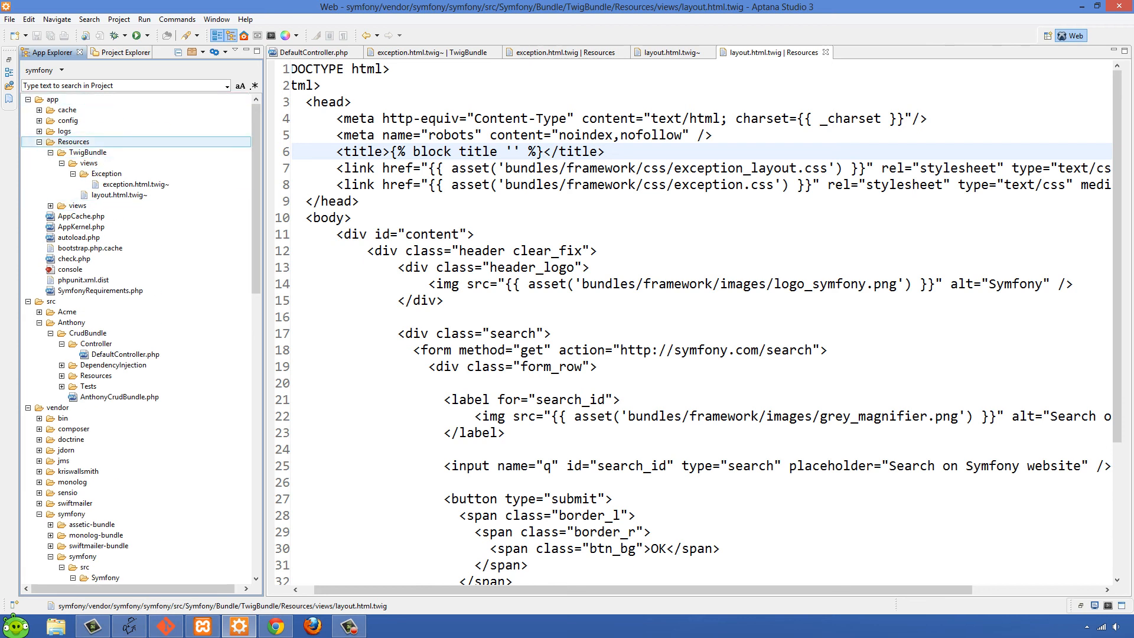
left_click(87, 164)
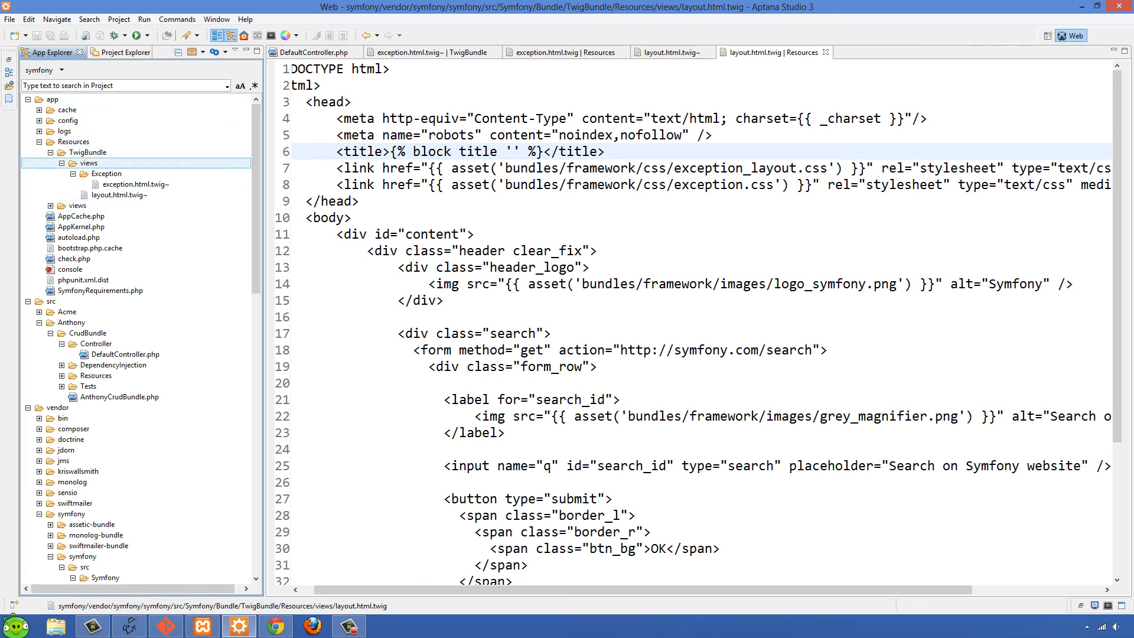
left_click(86, 152)
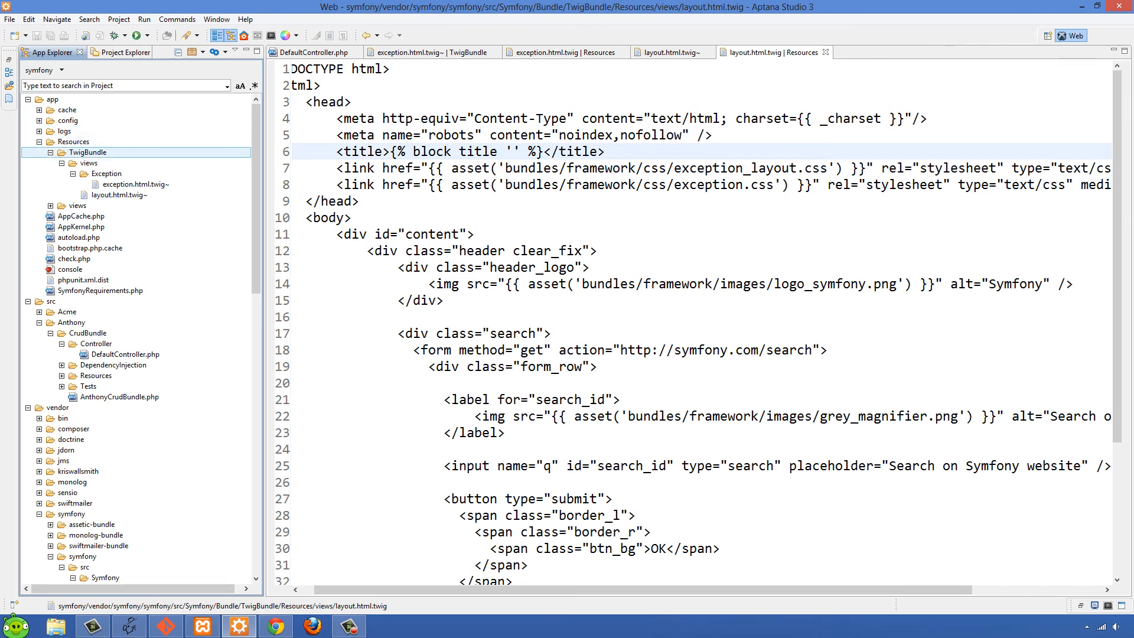
left_click(85, 162)
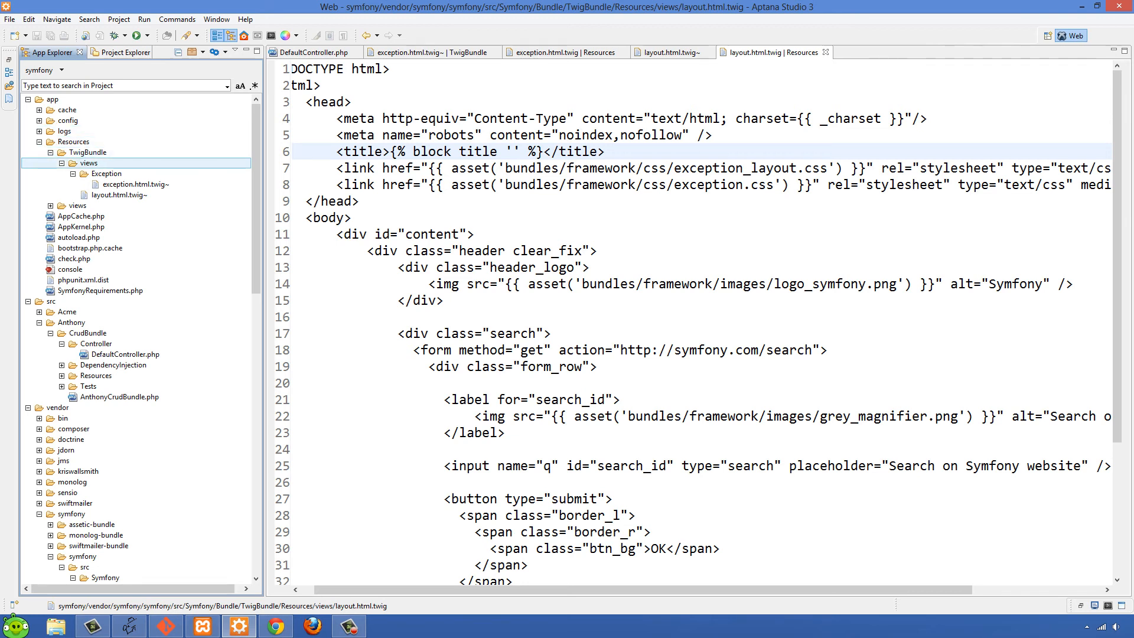
left_click(105, 173)
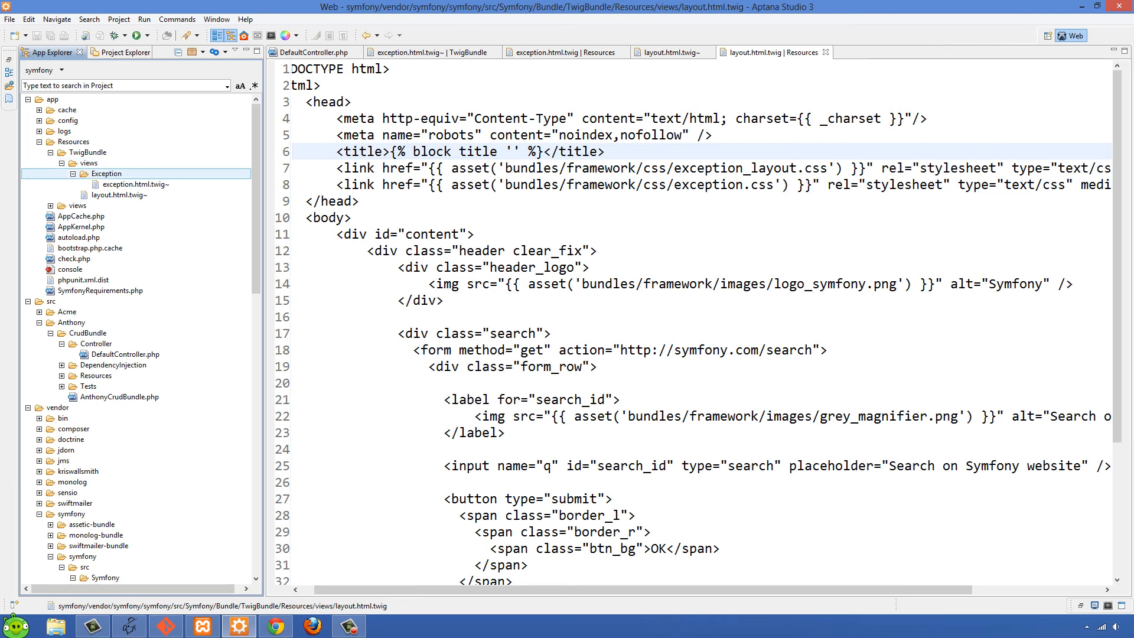
left_click(133, 184)
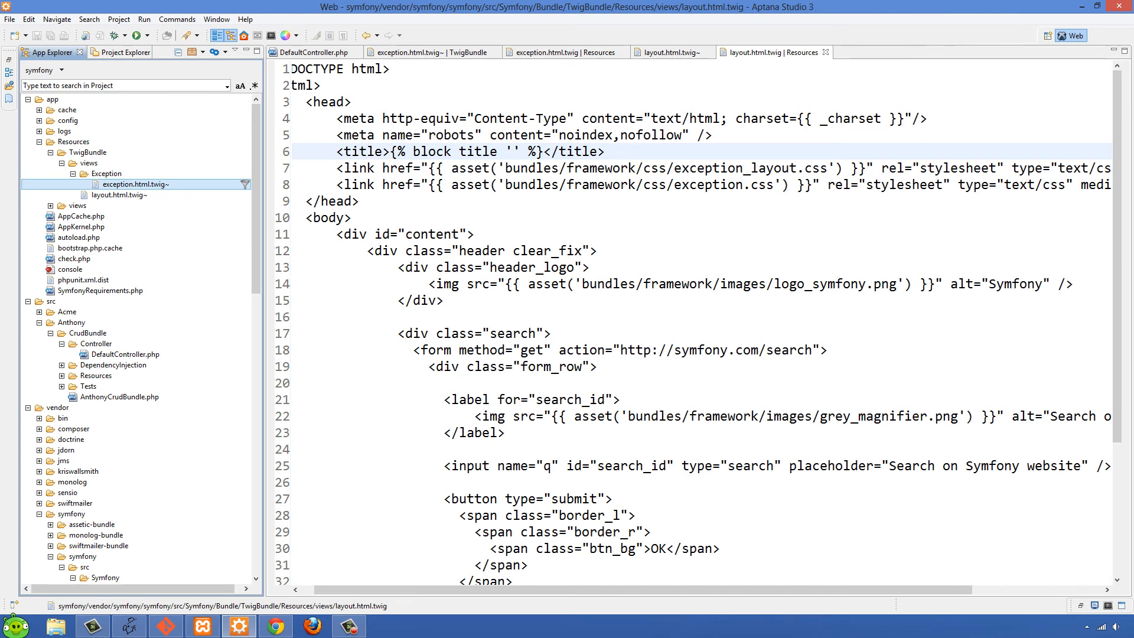
left_click(118, 195)
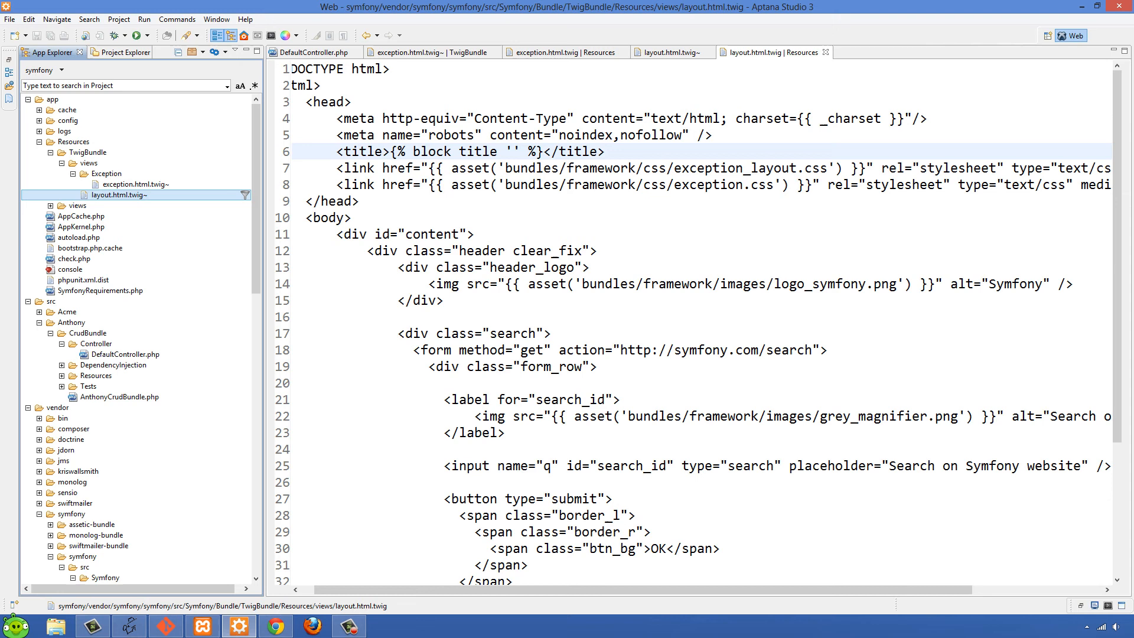
left_click(132, 183)
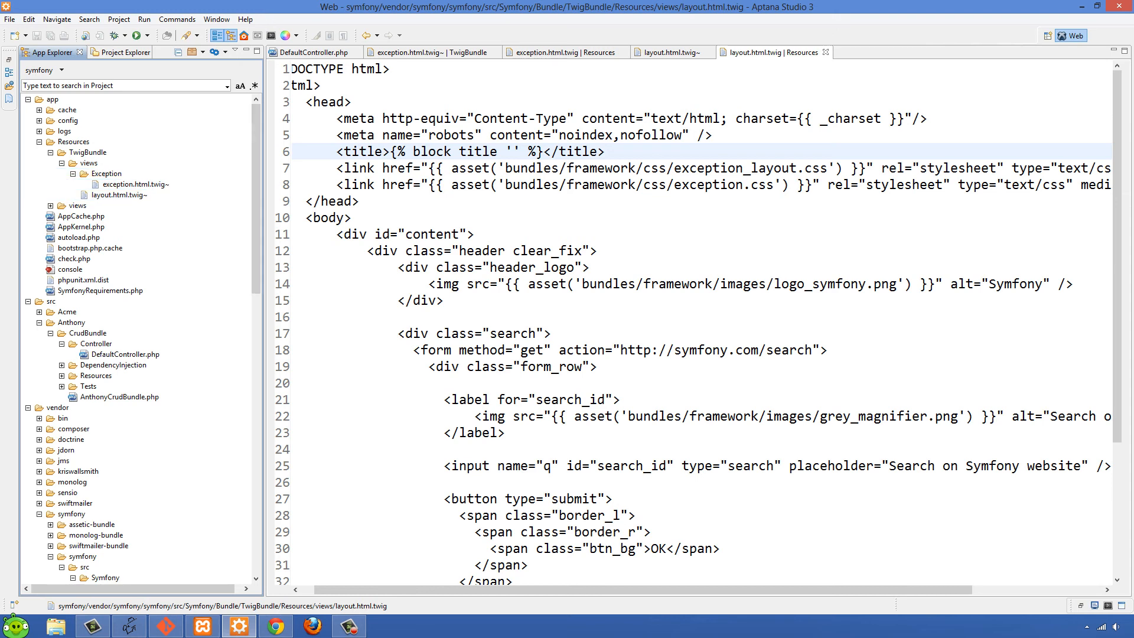
left_click(73, 142)
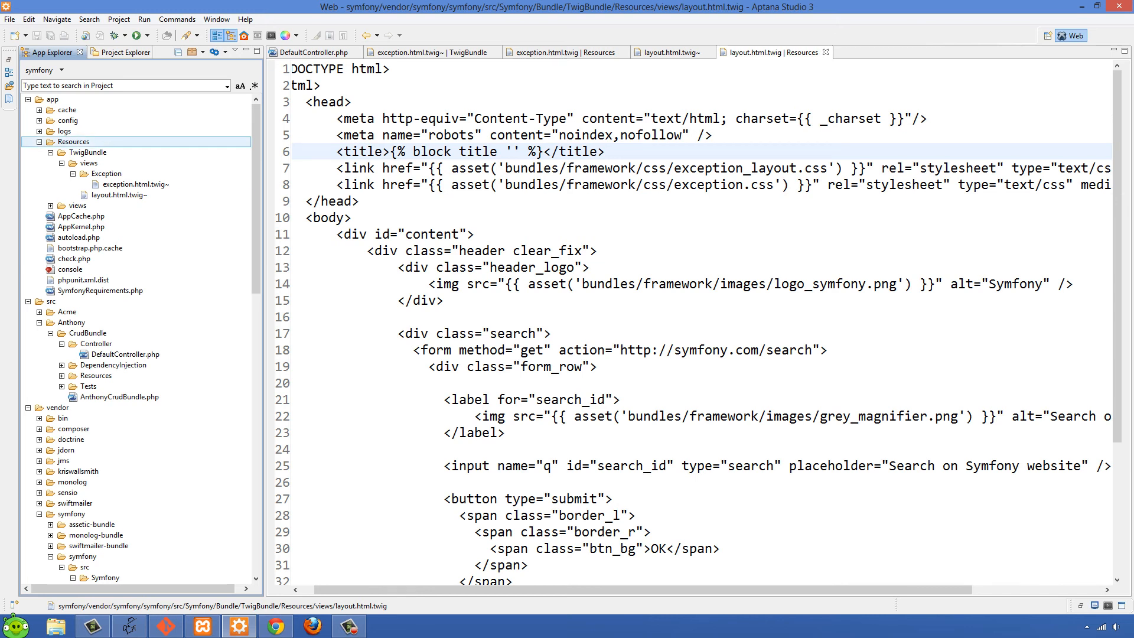
left_click(86, 152)
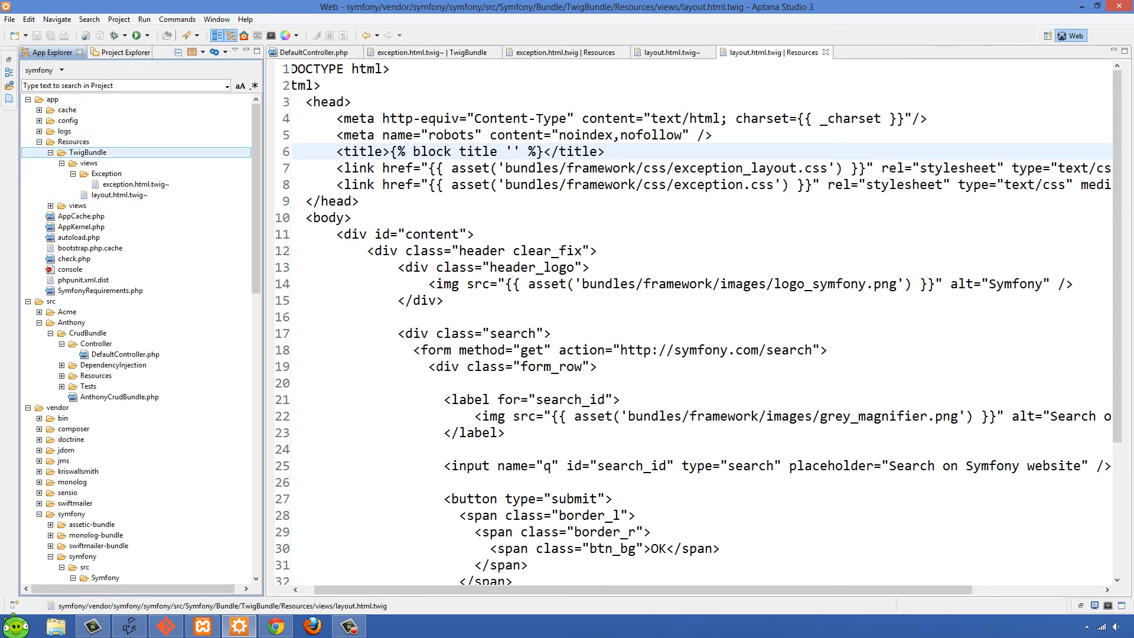
left_click(119, 195)
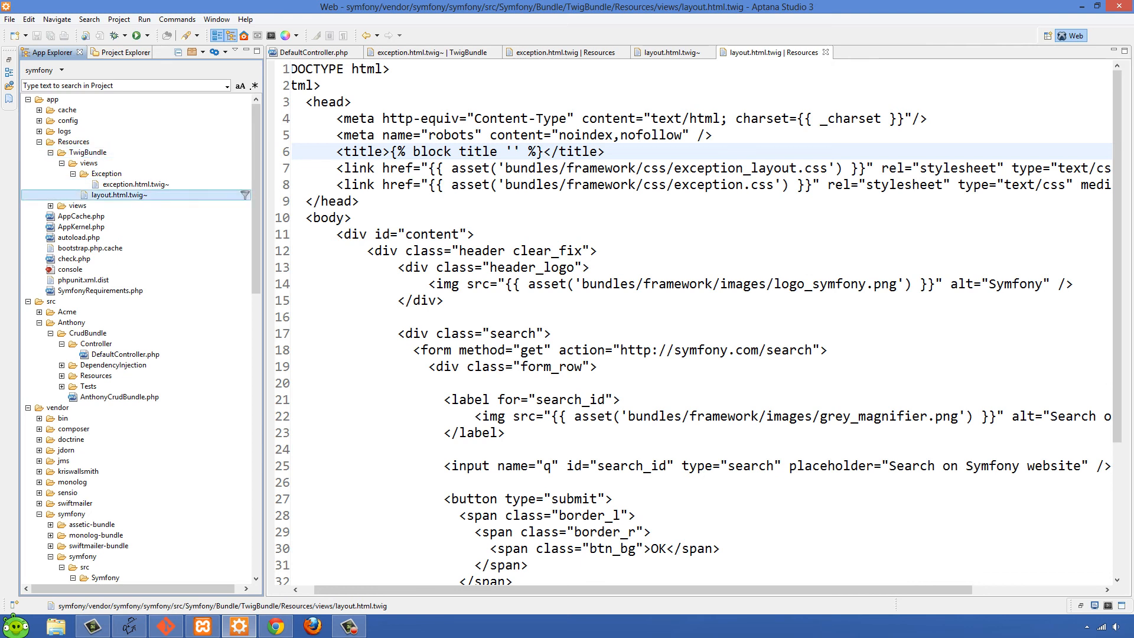
left_click(117, 185)
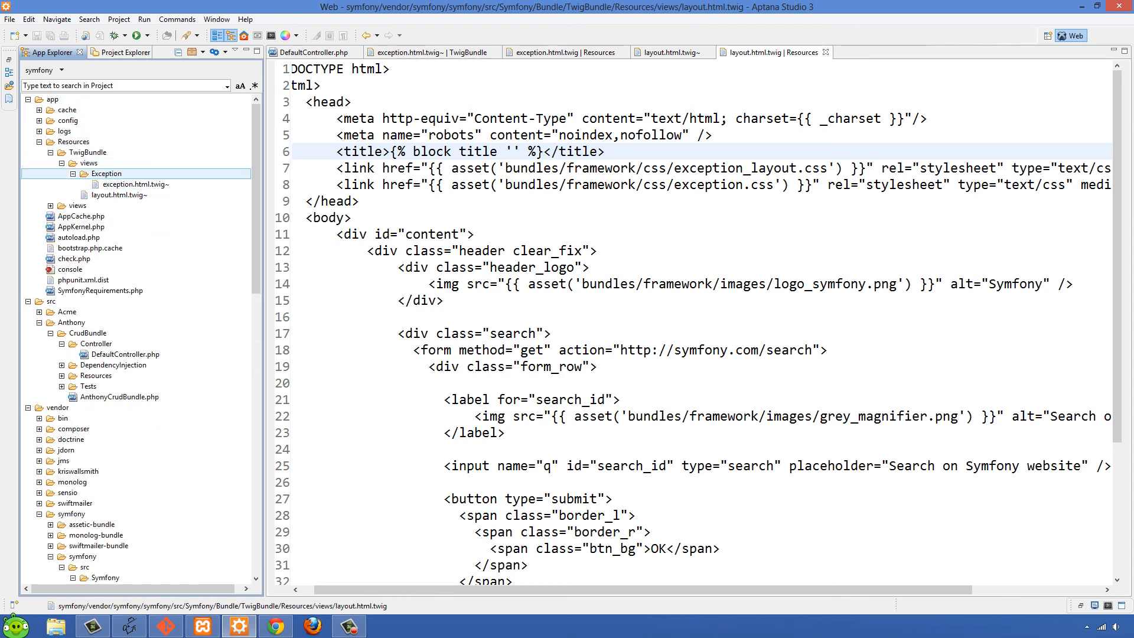
Rename exception.html.twig~ in app Resources to exception.html.twig without the tilde.
right_click(133, 184)
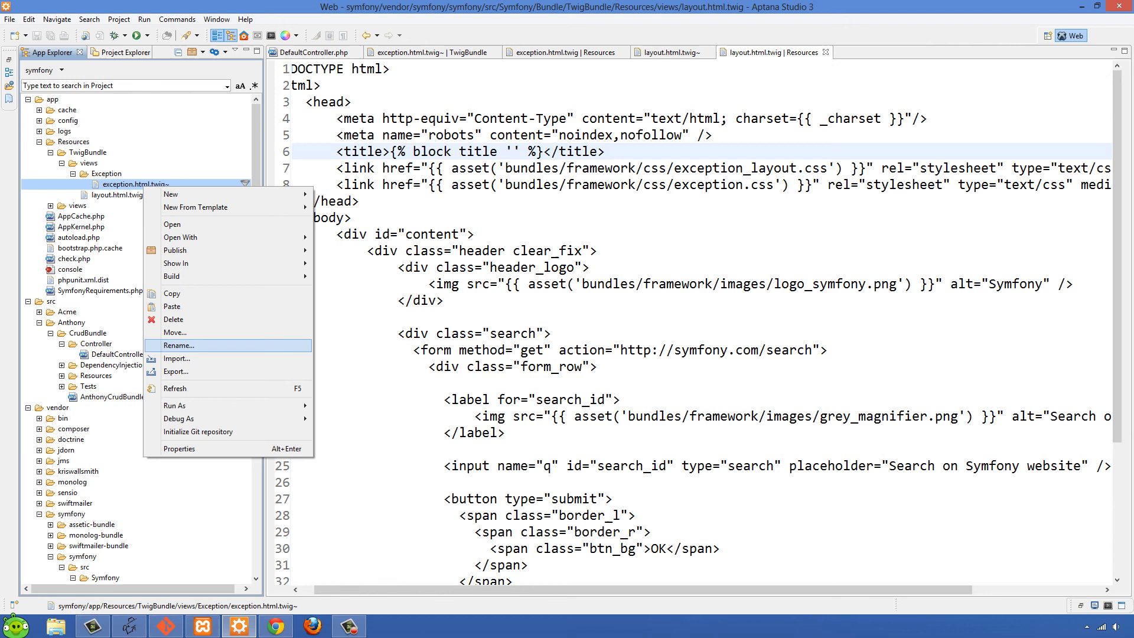
left_click(178, 345)
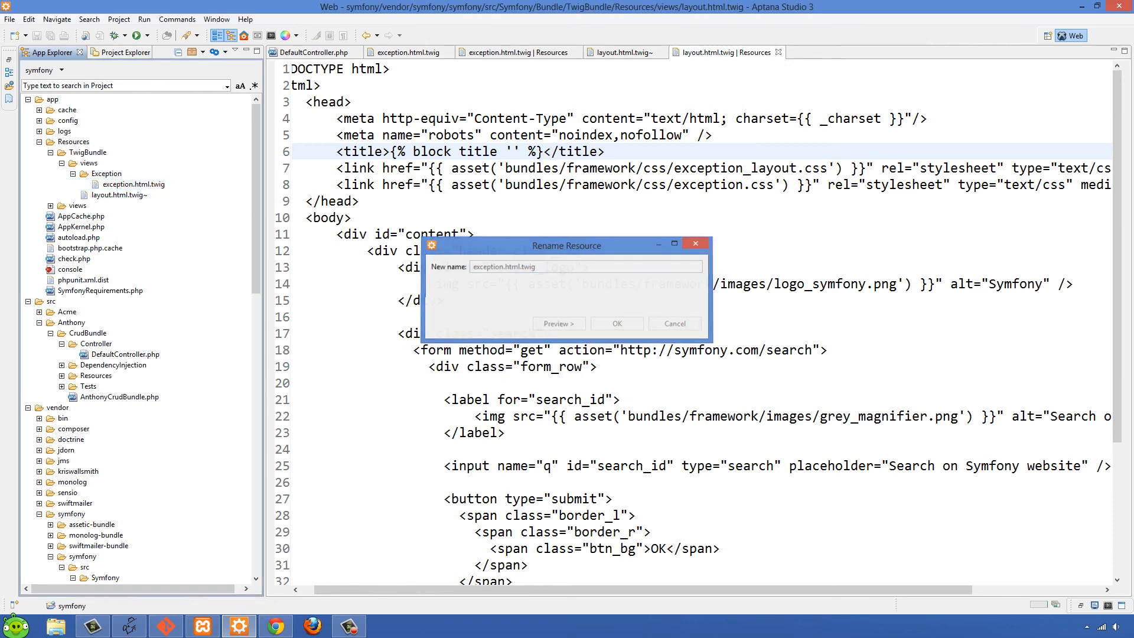
left_click(675, 322)
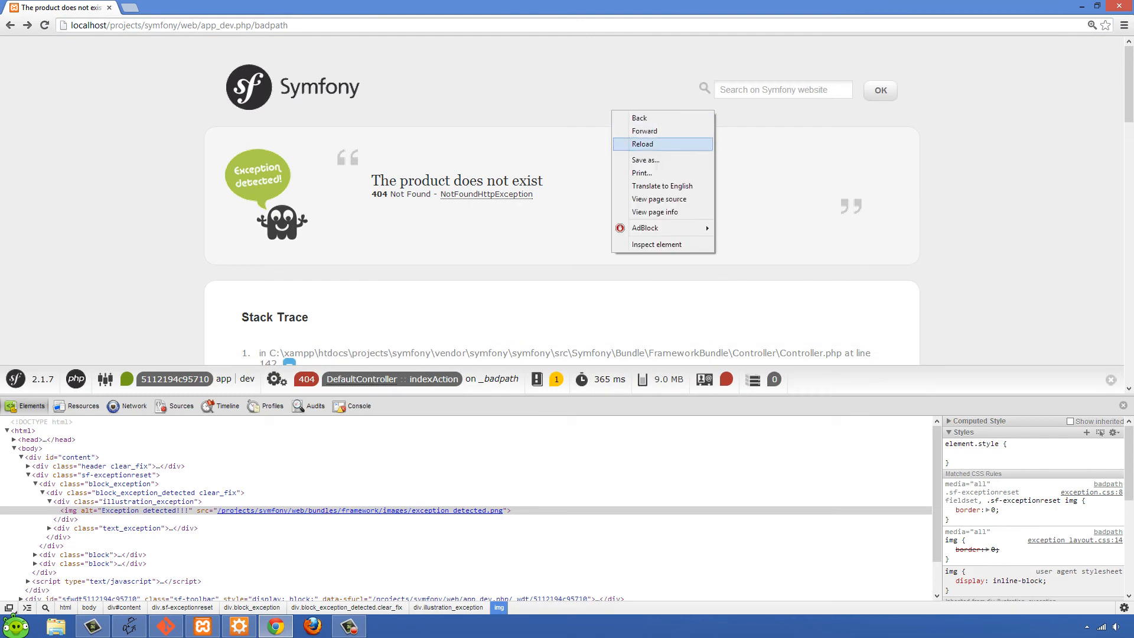
Reload /badpath so the custom 'Oops, did ya make a mistake?' 404 page appears, and highlight it.
left_click(643, 143)
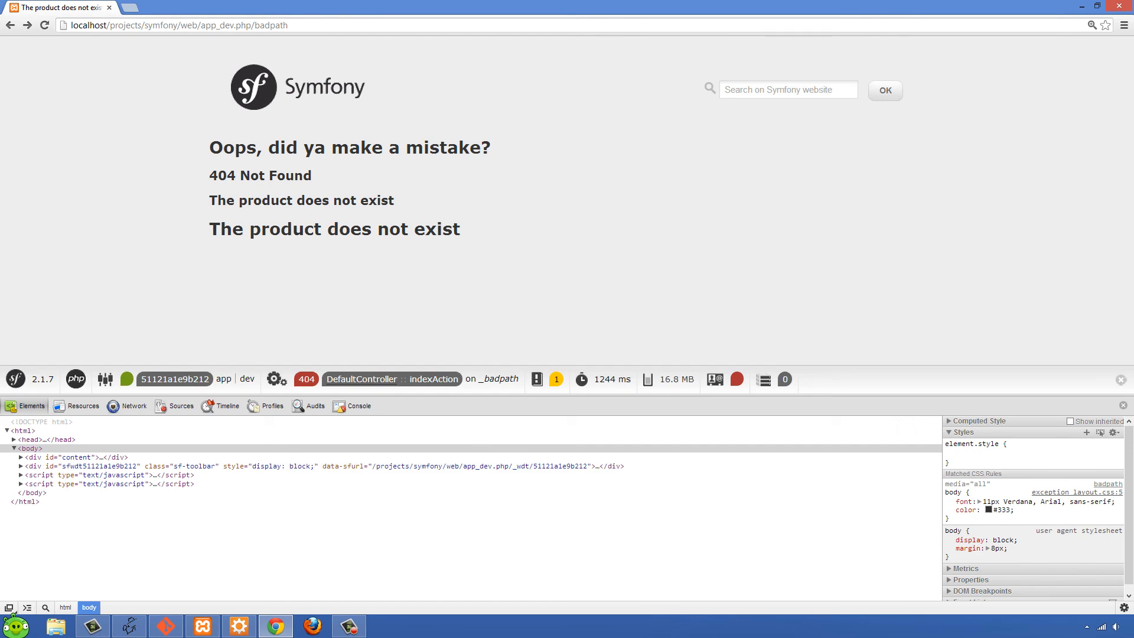
left_click_drag(208, 147, 462, 230)
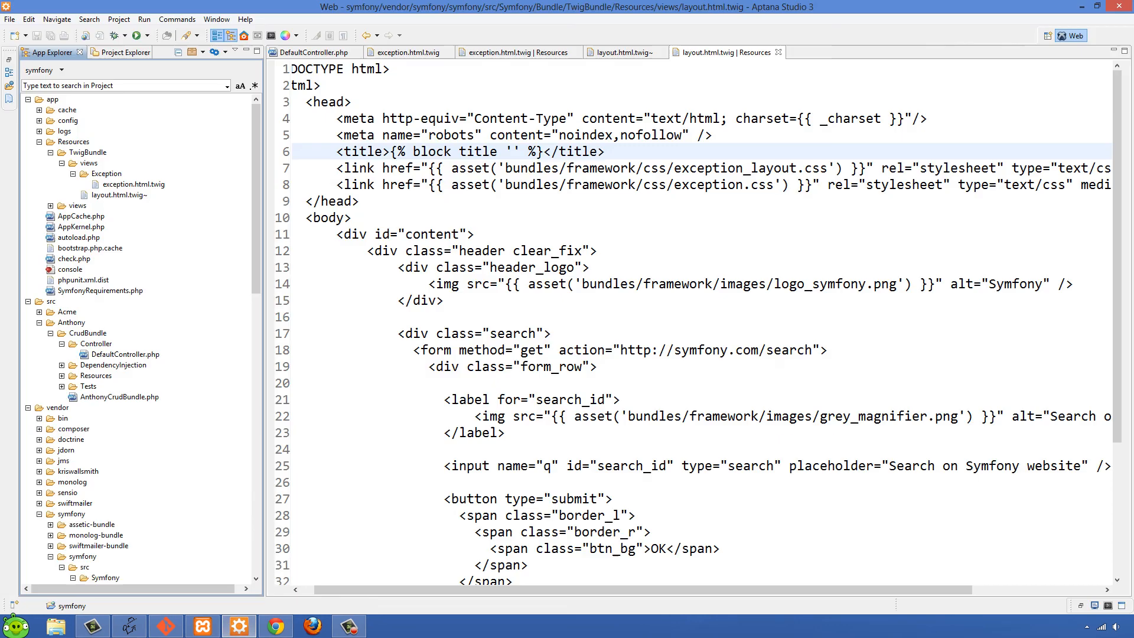
Review the override's status code heading, then show DefaultController.php throwing 'The product does not exist'.
left_click(415, 52)
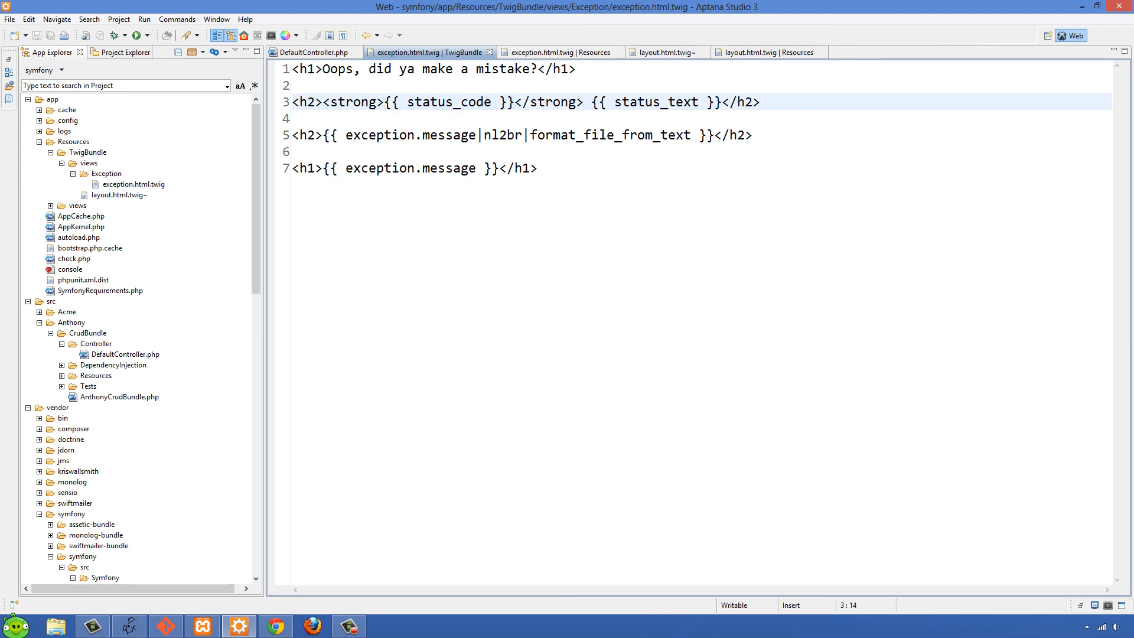
double_click(660, 102)
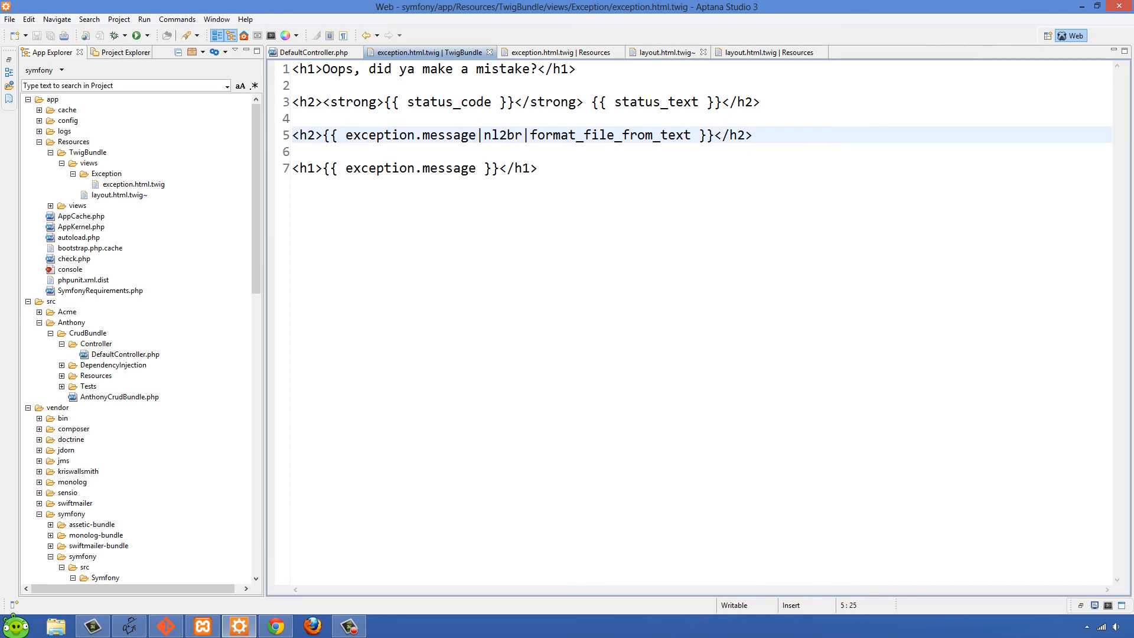
left_click(314, 52)
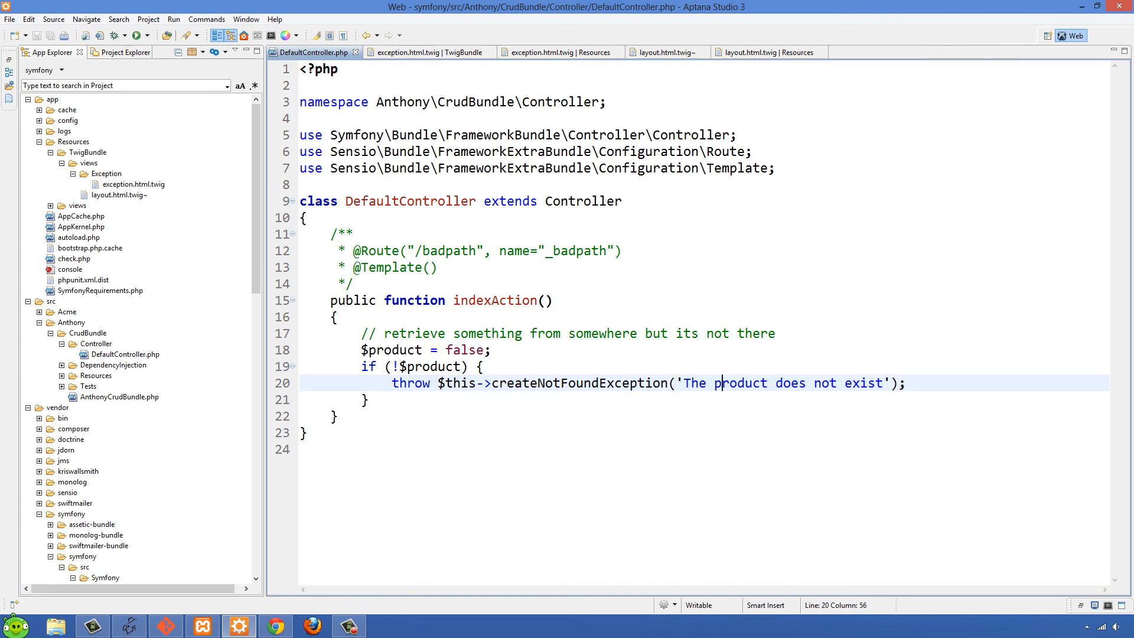
Highlight the nl2br and format_file_from_text filters on the exception message heading.
left_click(416, 52)
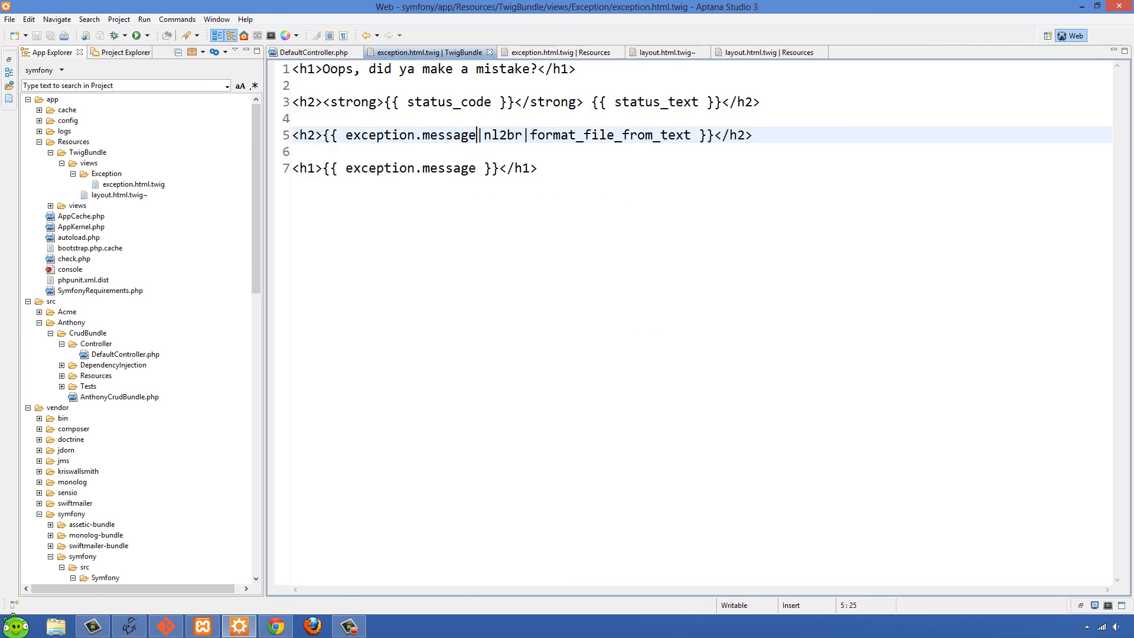
left_click_drag(345, 135, 691, 135)
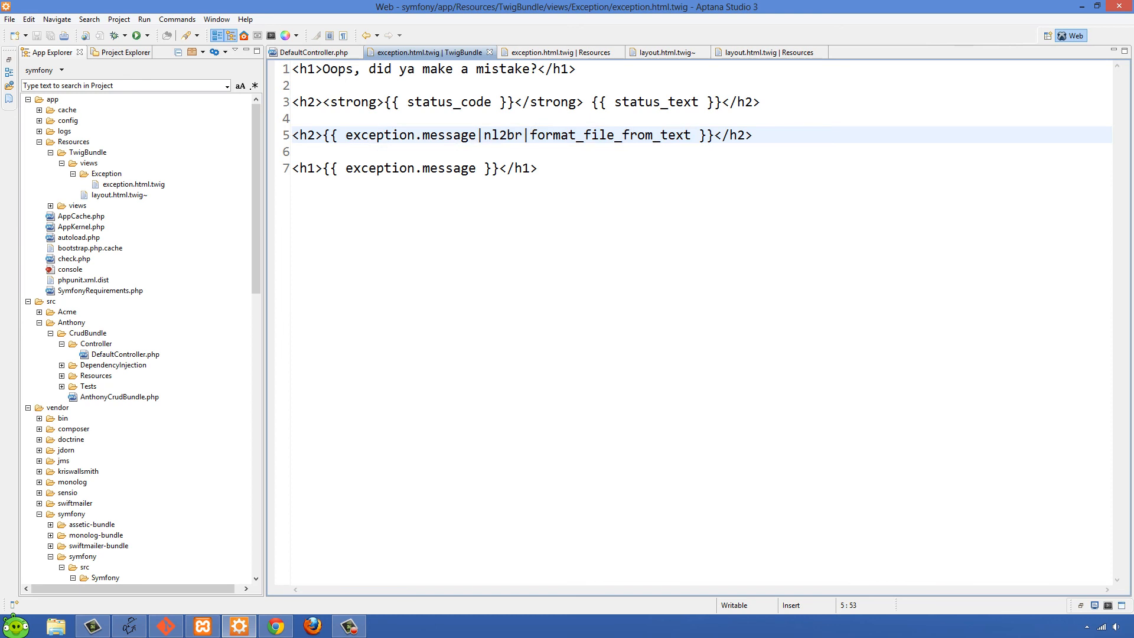
double_click(508, 135)
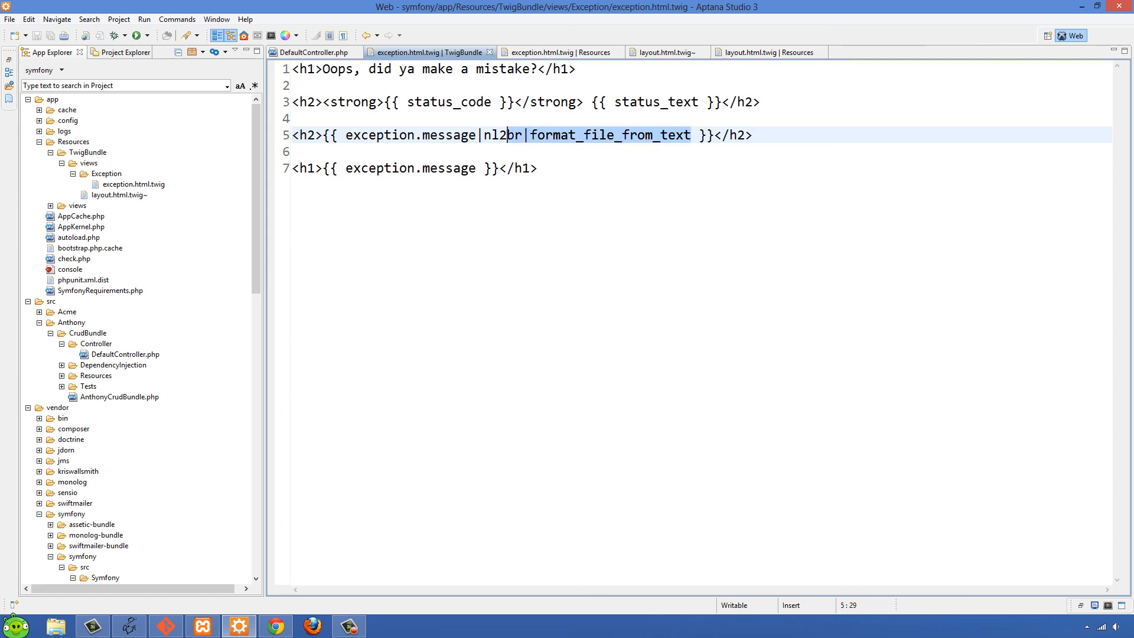
left_click(501, 135)
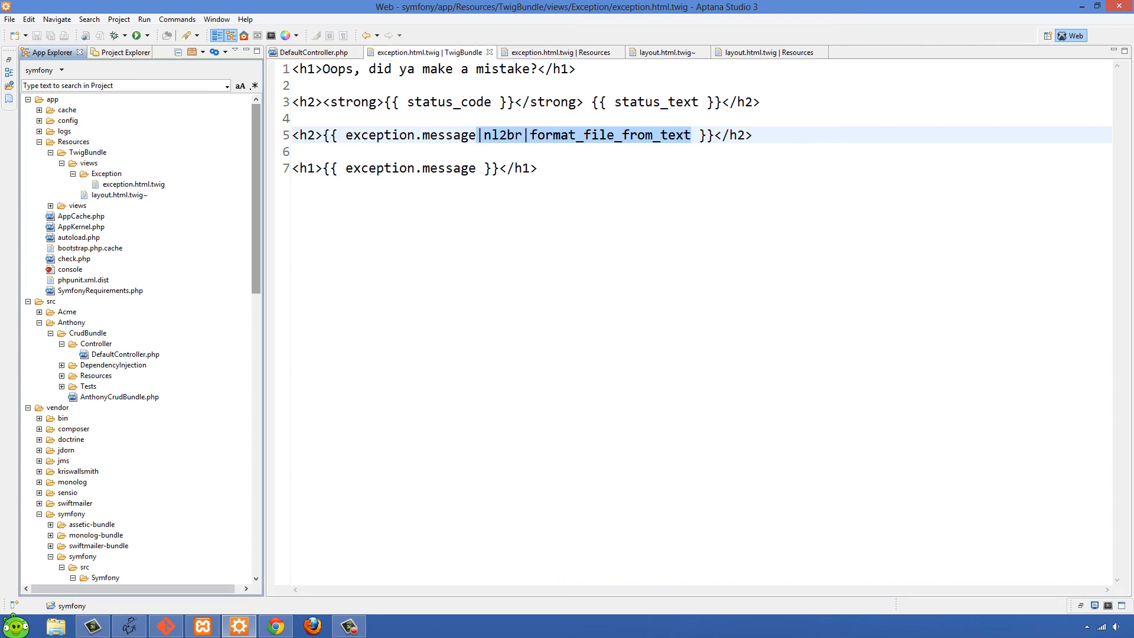
Rename the copied layout.html.twig~ in App Explorer to layout.html.twig, removing the tilde.
right_click(118, 194)
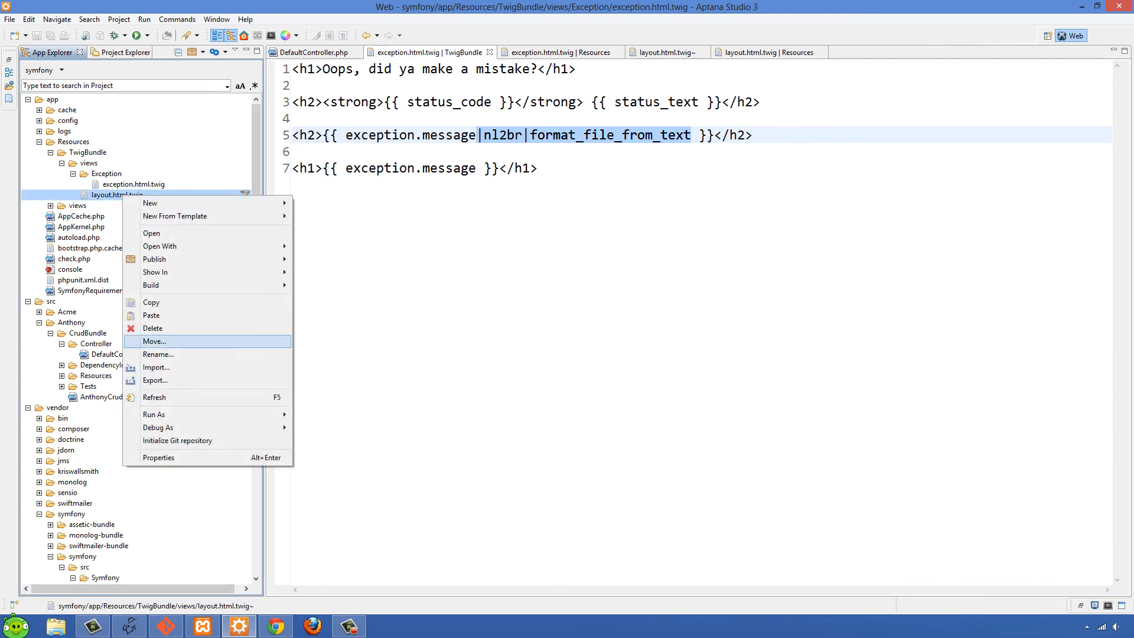
left_click(159, 355)
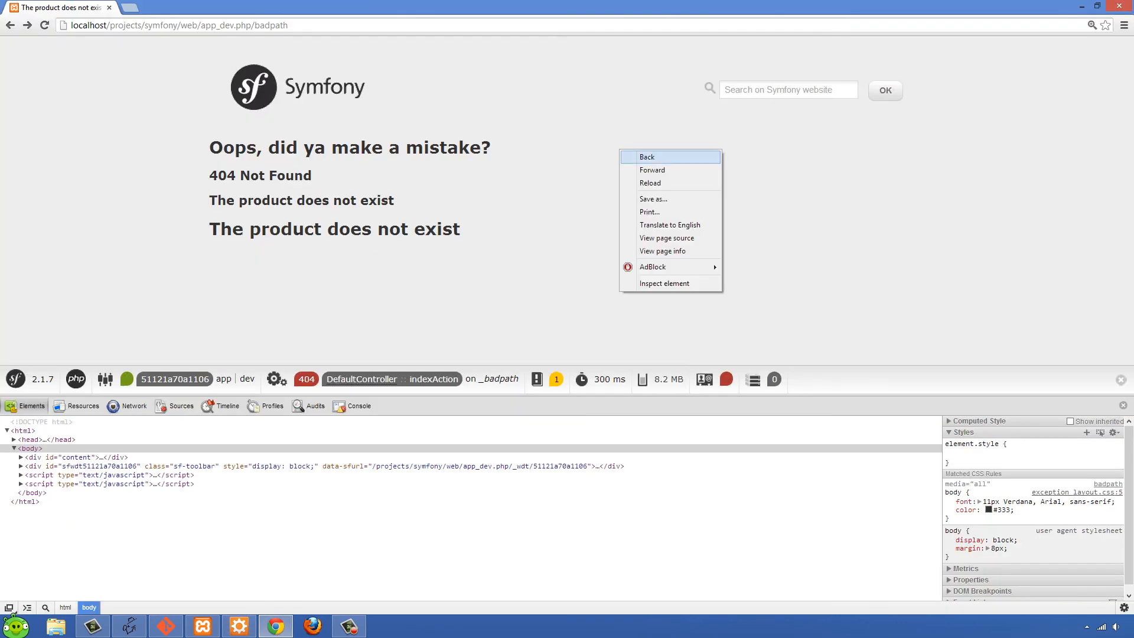
Reload the bad-path page so the custom 404 page renders after the layout rename.
left_click(650, 182)
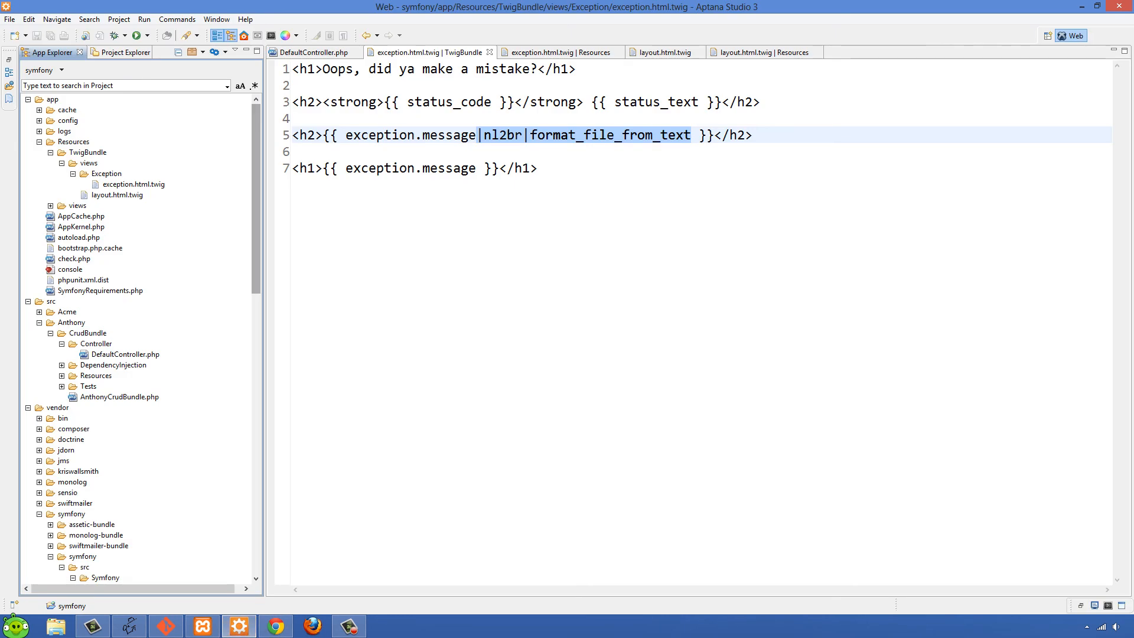
mouse_move(671, 51)
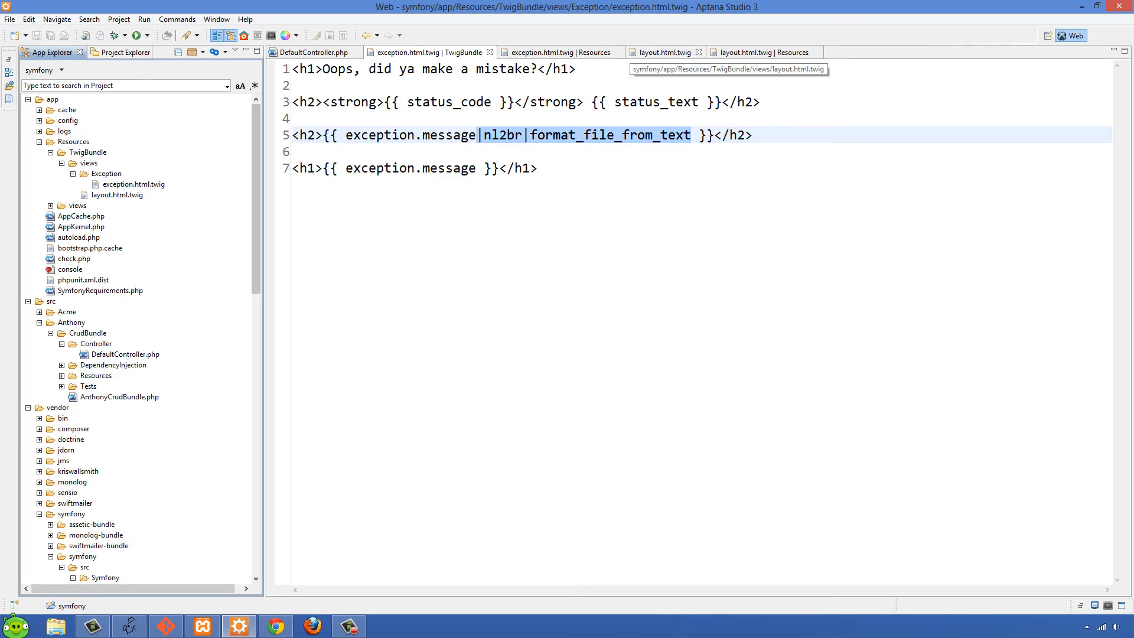
Show the overriding layout.html.twig with its 'Search on Anthony's website' placeholder on line 25.
left_click(662, 52)
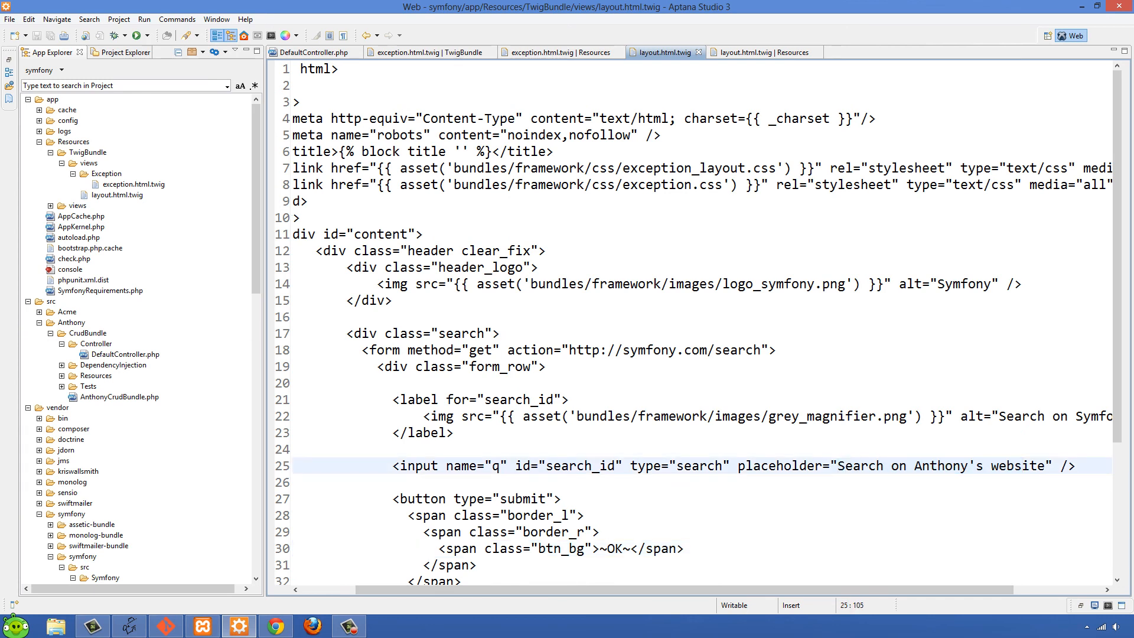
left_click(132, 185)
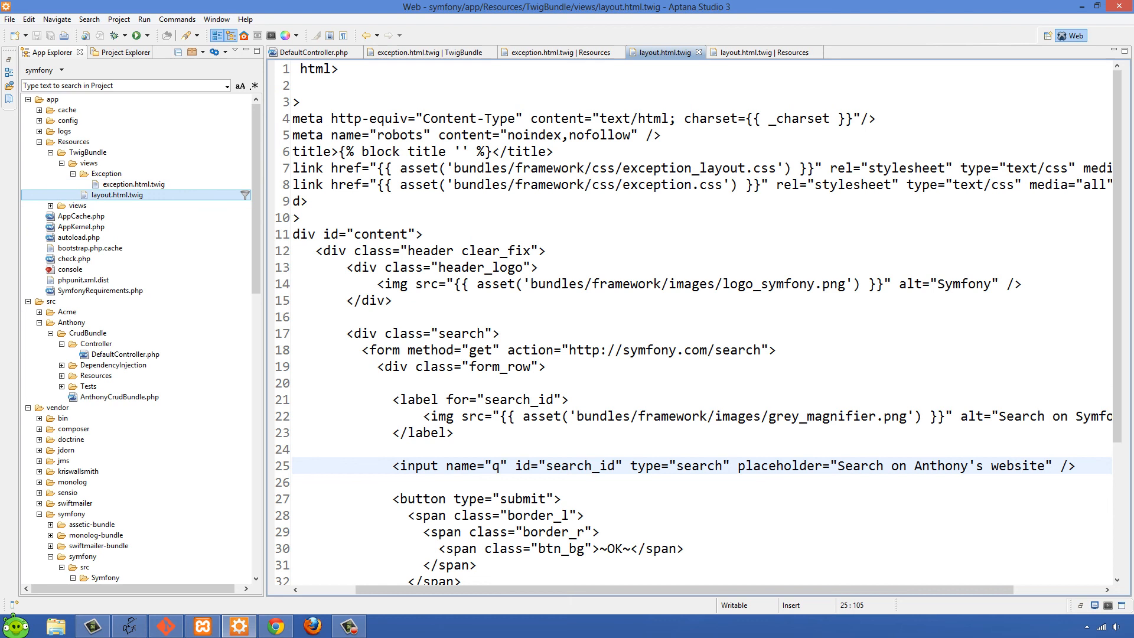
left_click(80, 152)
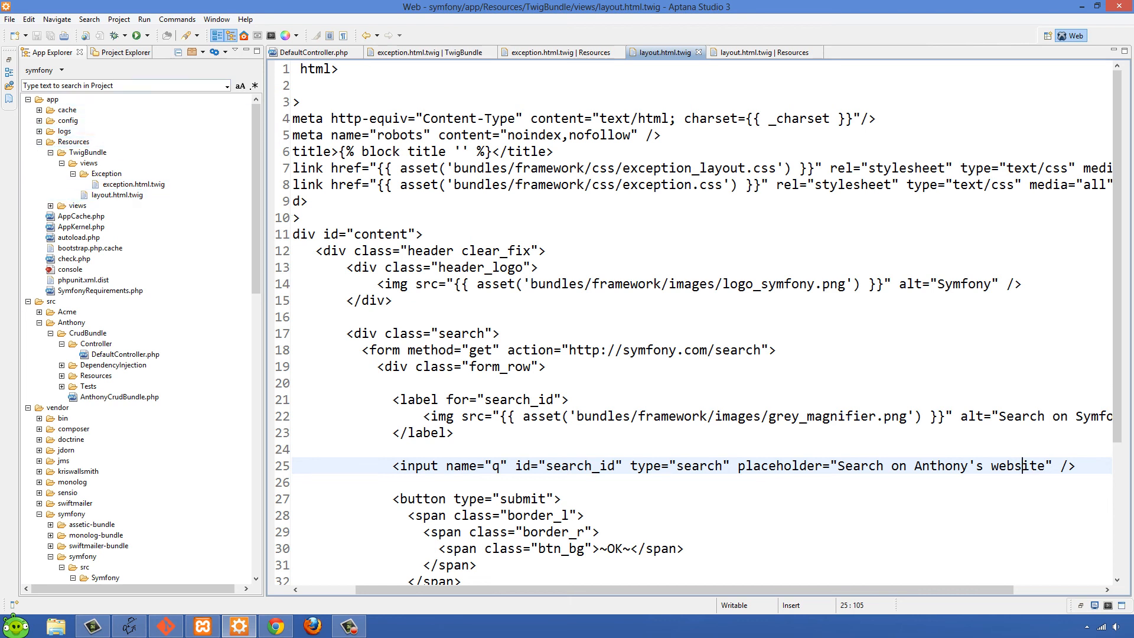
mouse_move(564, 52)
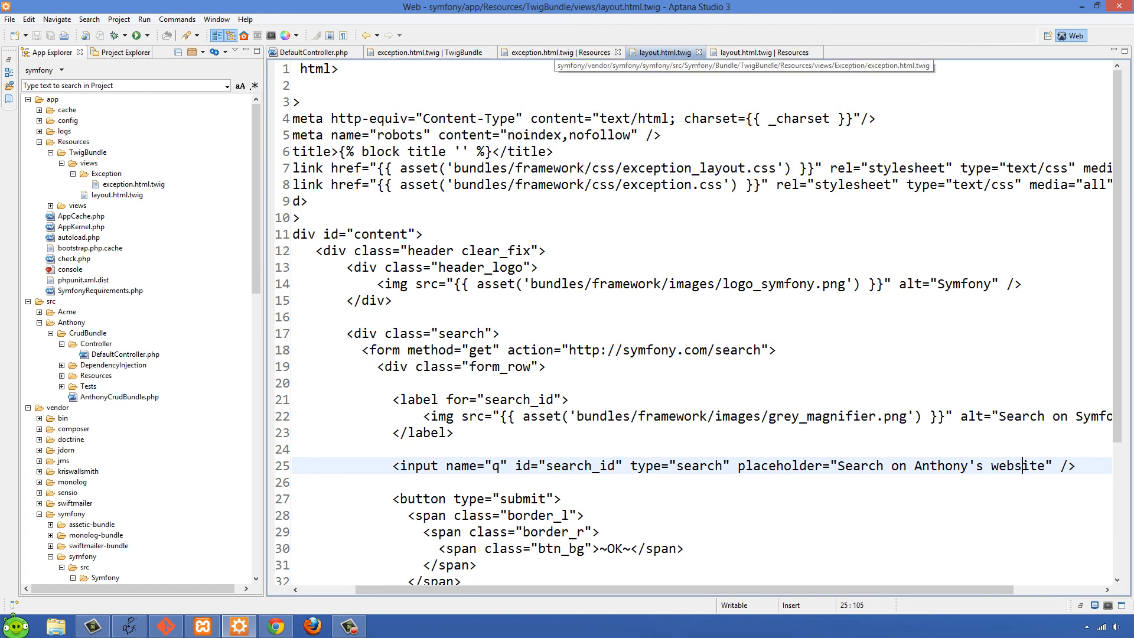